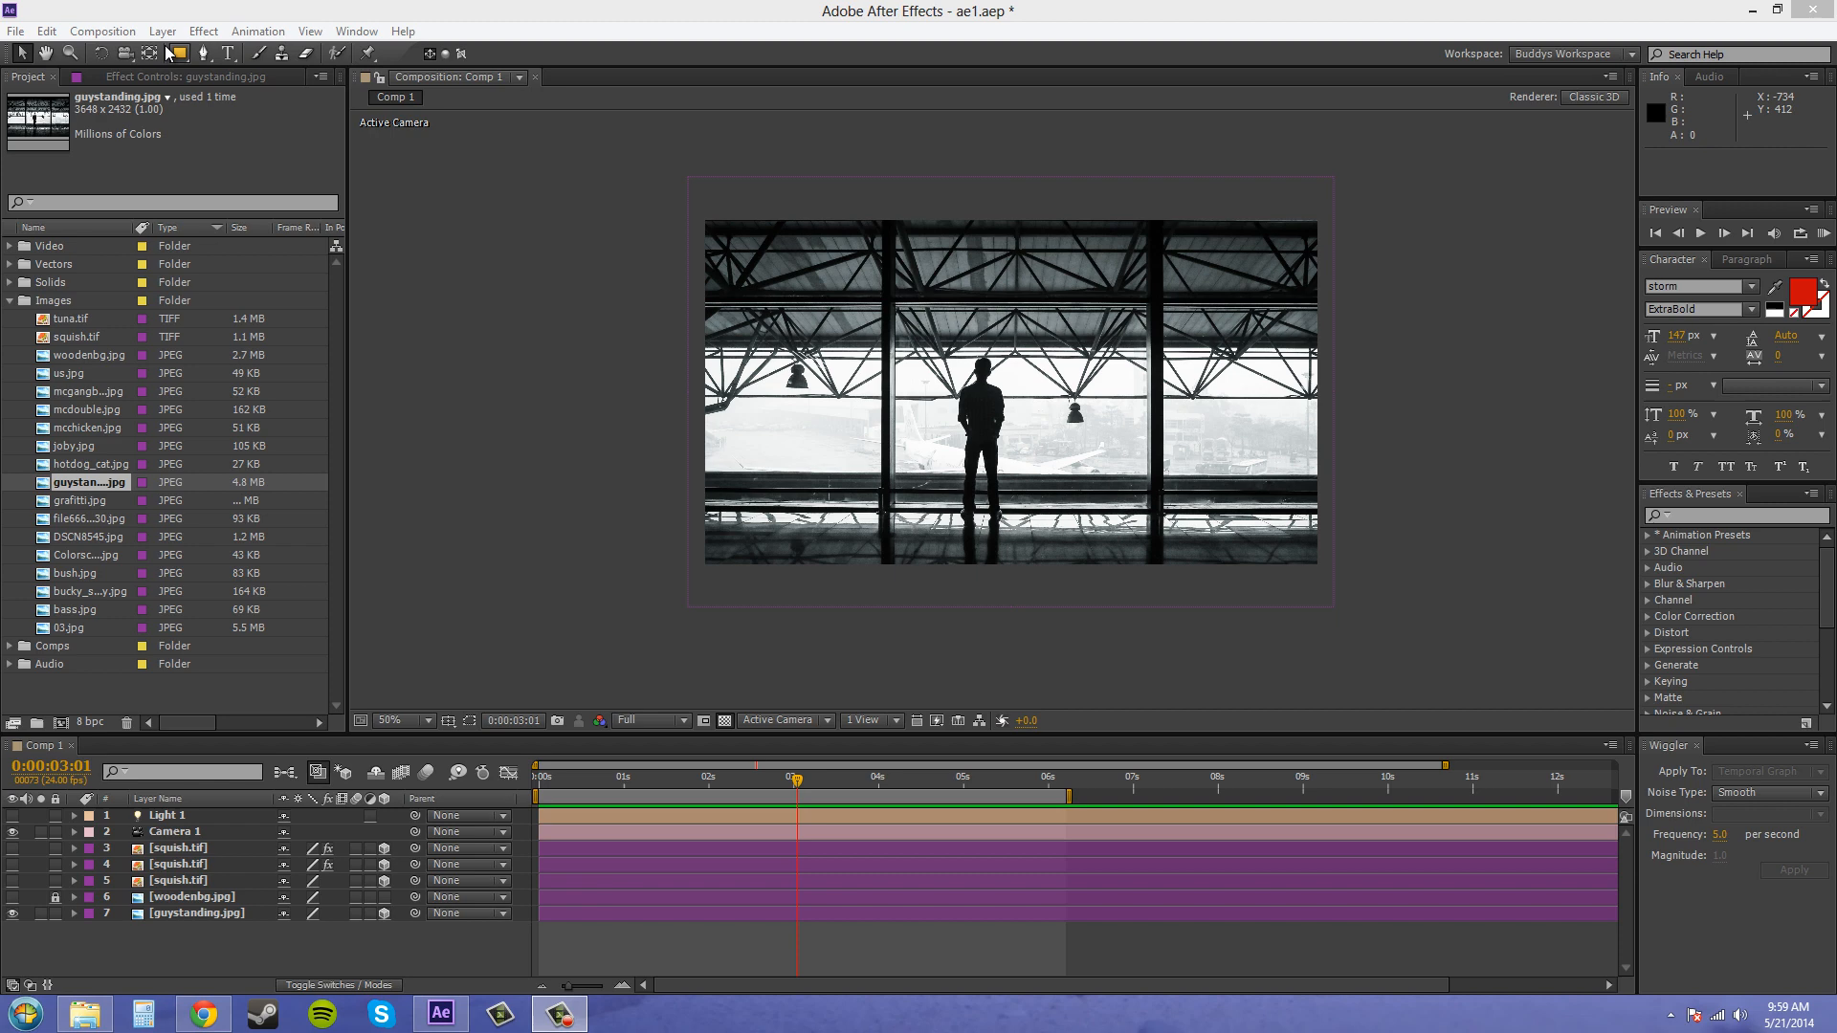
# Step: Create a new light layer from the Layer > New menu
pyautogui.click(171, 31)
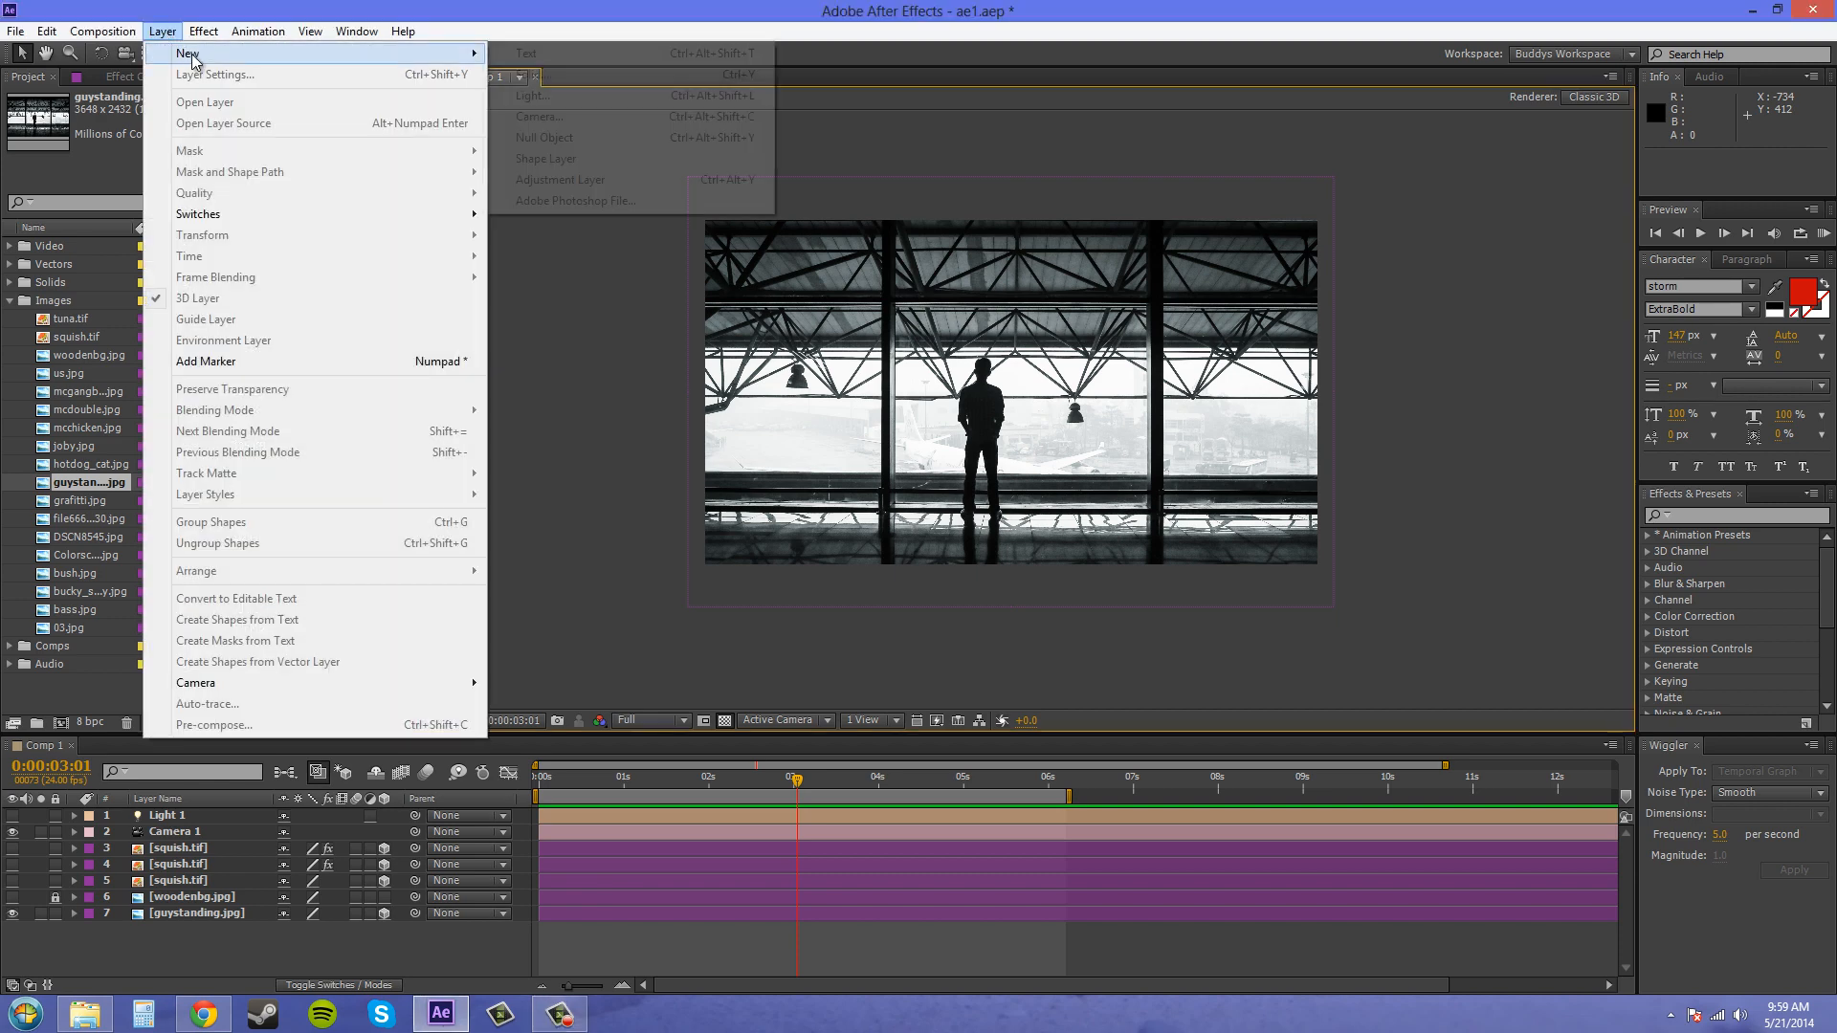
pyautogui.moveTo(526, 78)
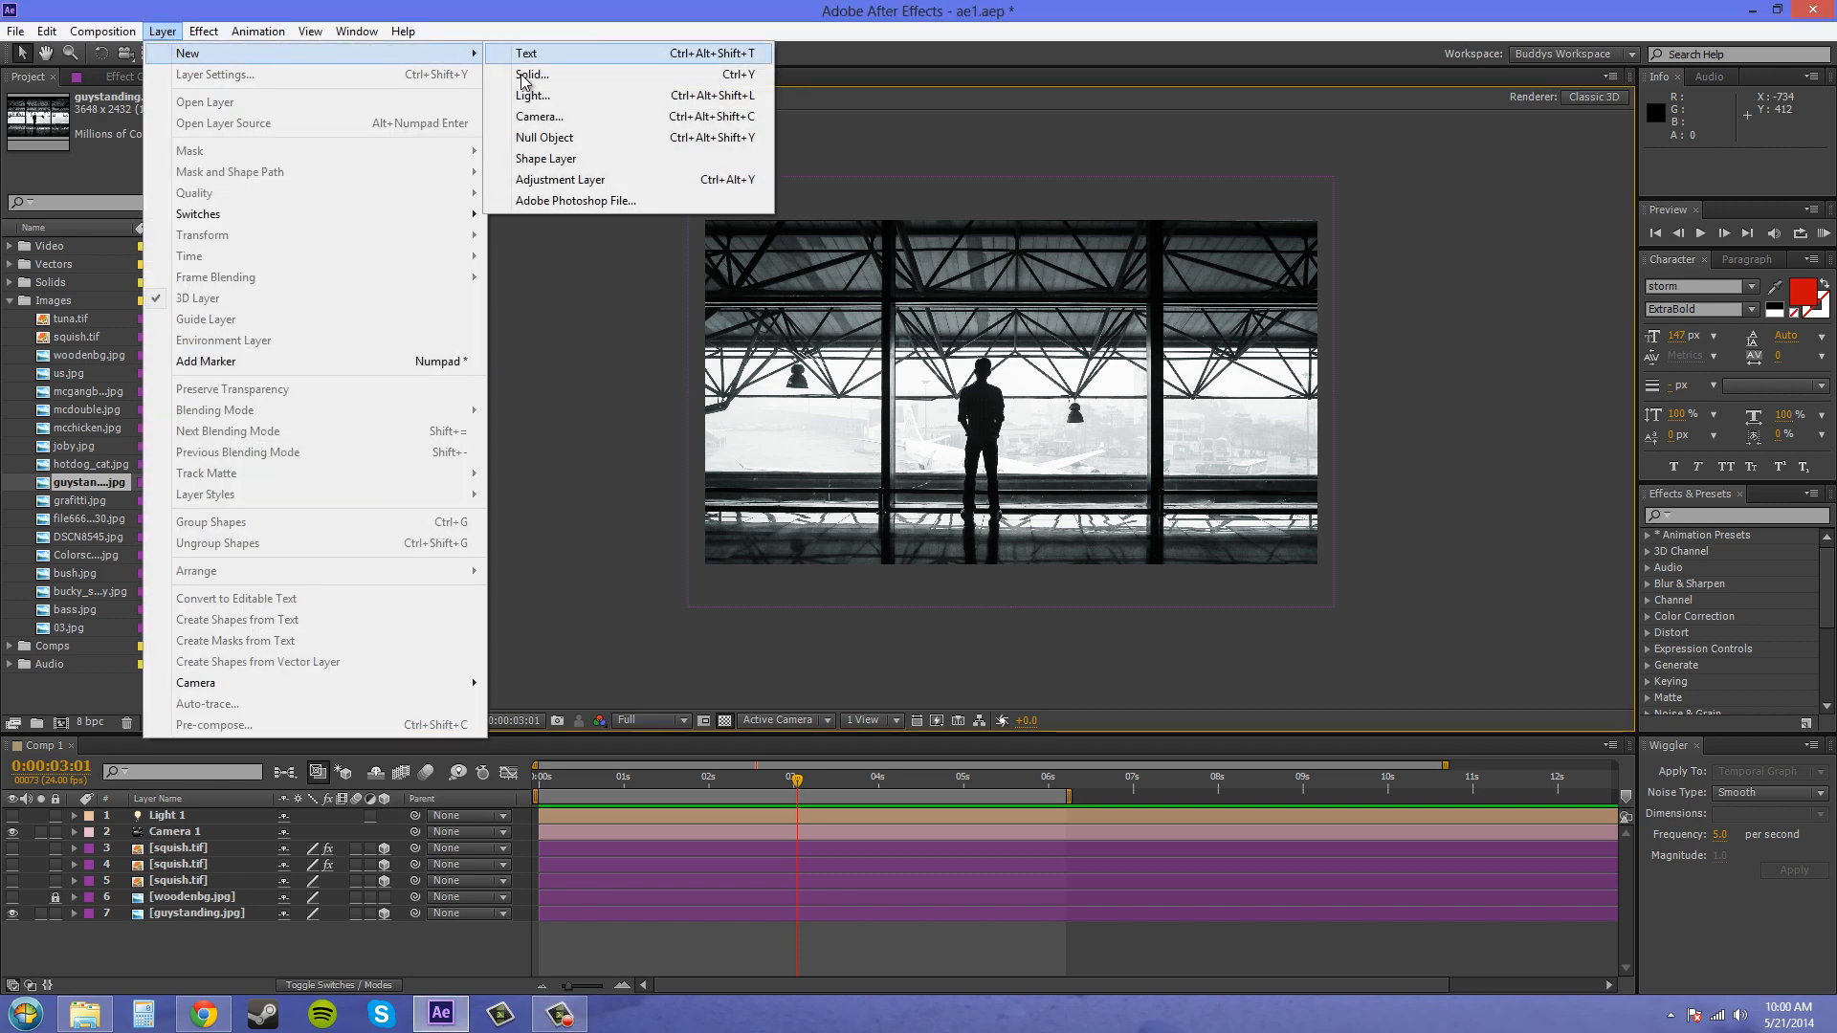
pyautogui.click(532, 95)
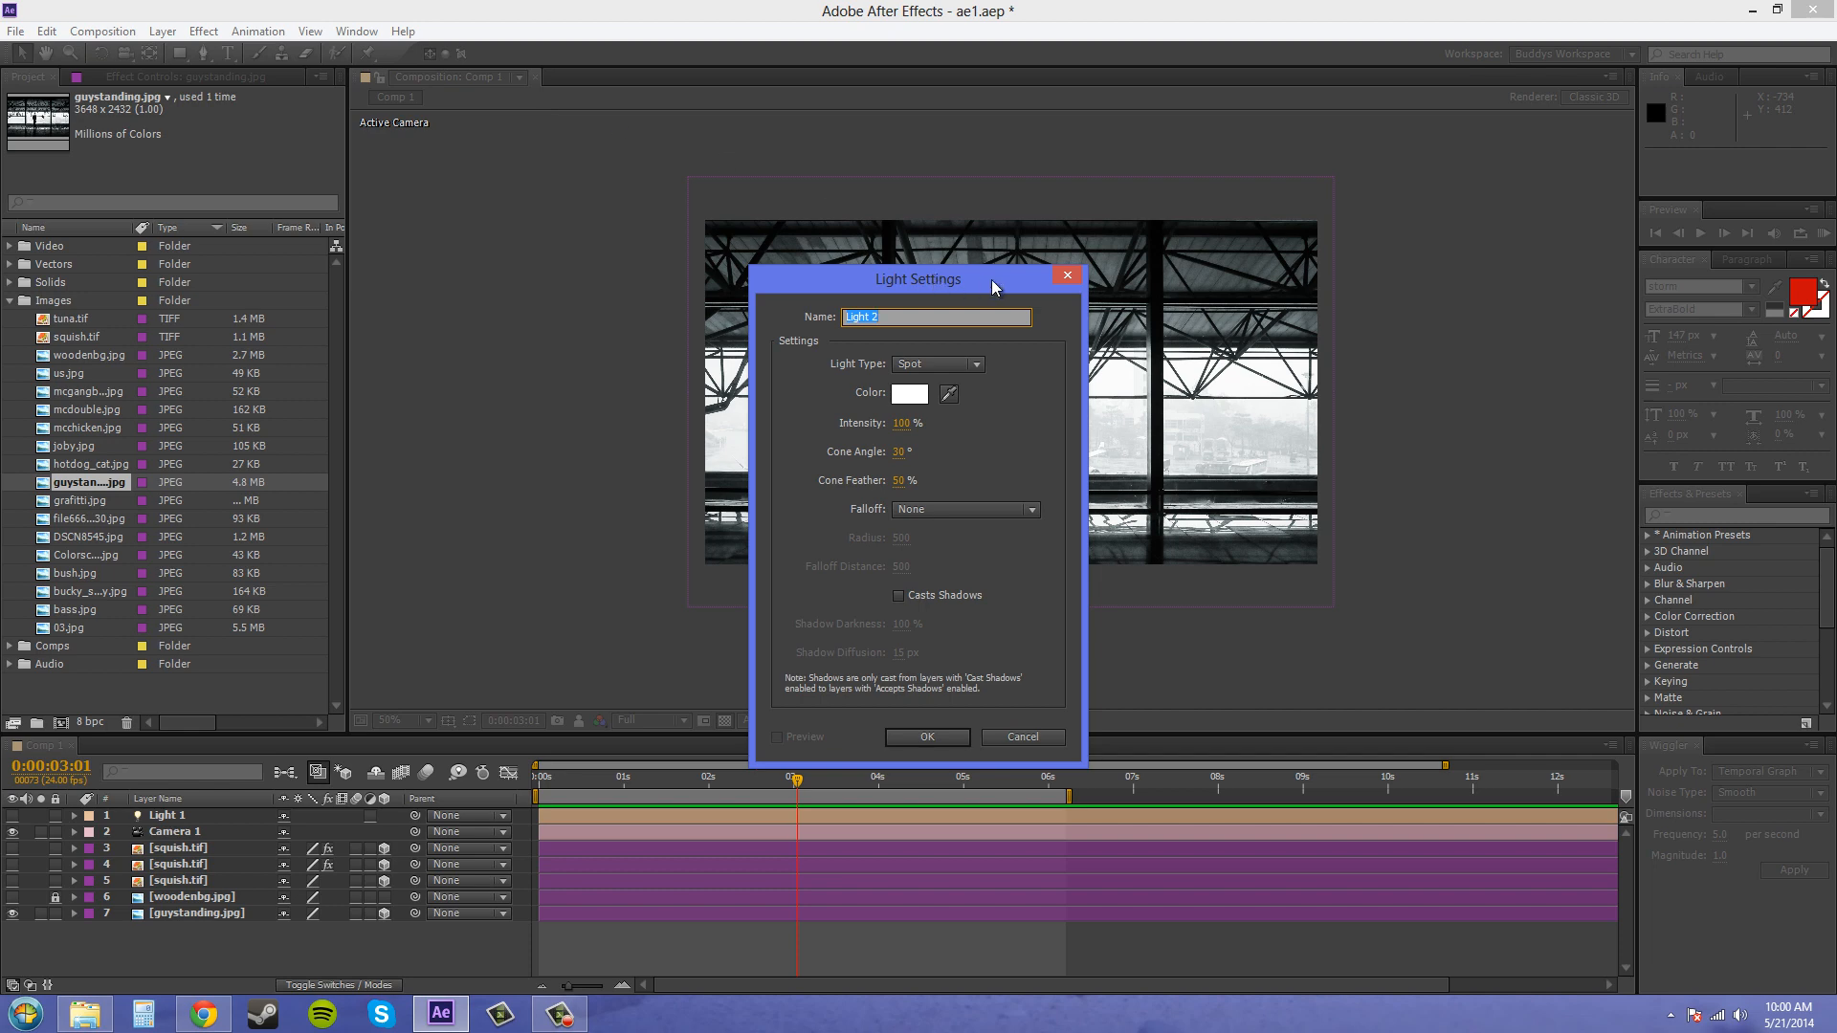
pyautogui.moveTo(917, 279); pyautogui.dragTo(1340, 204)
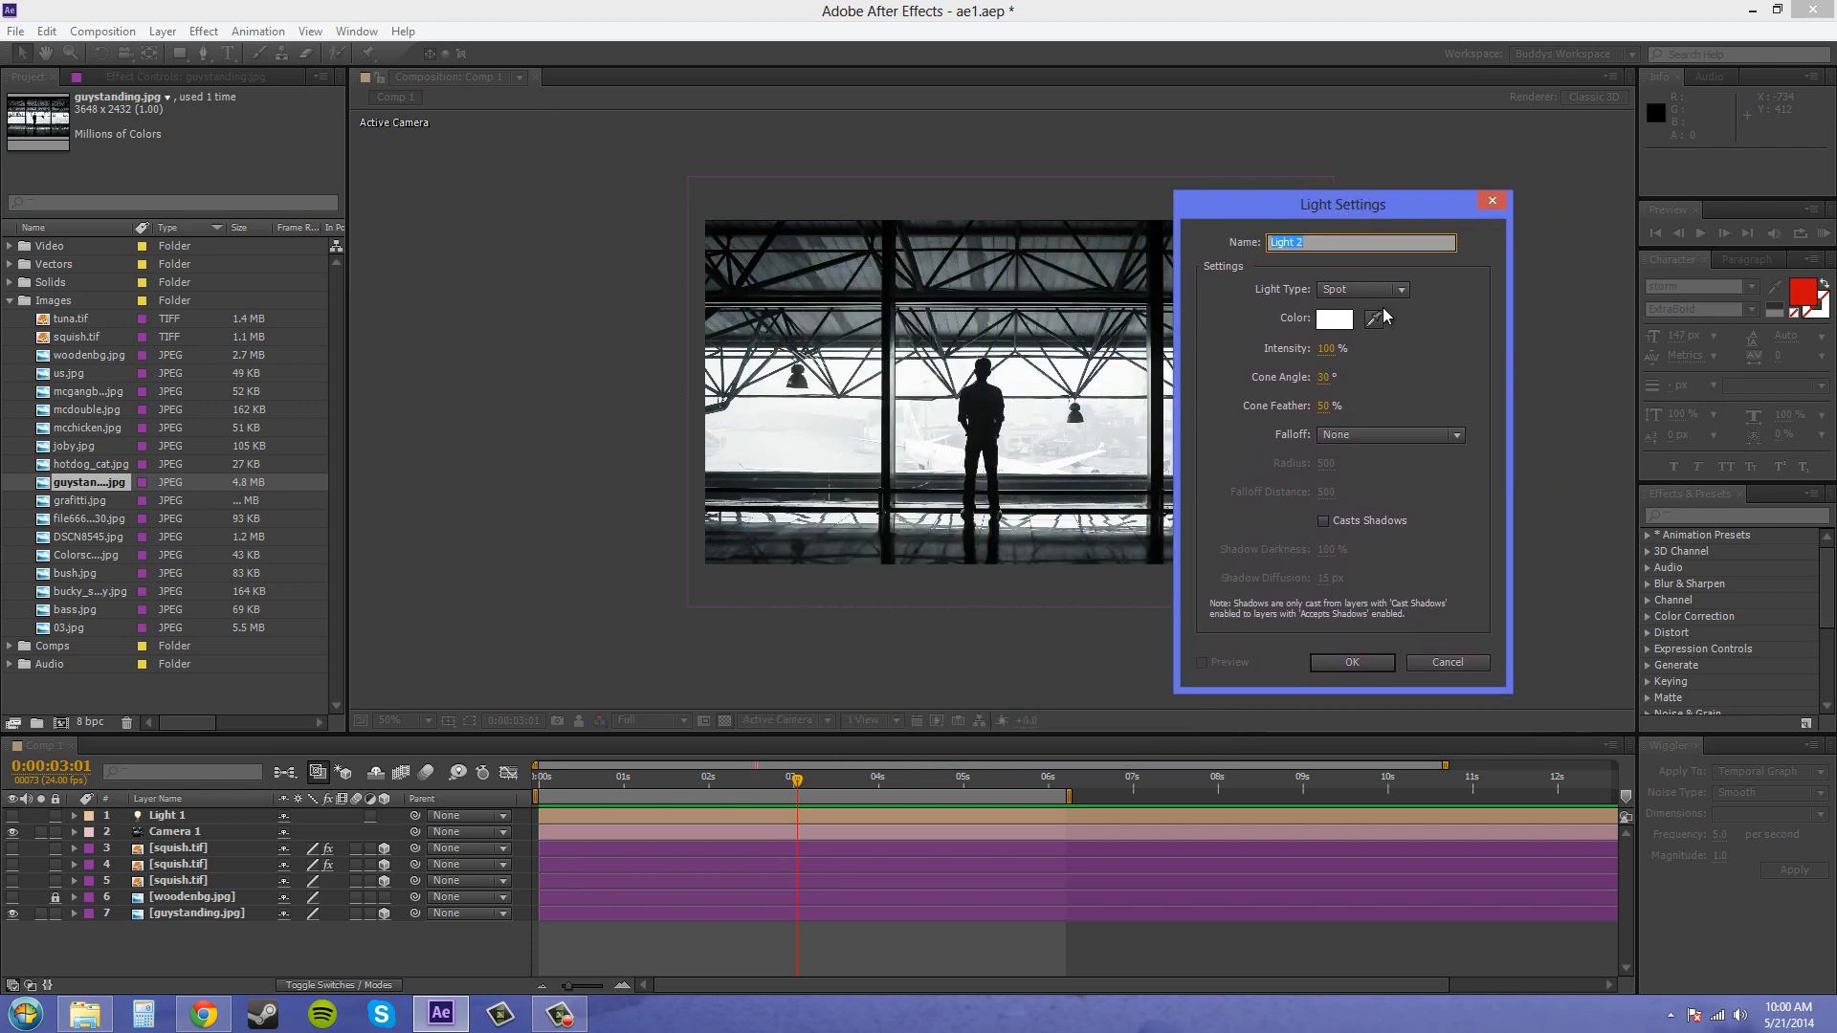
pyautogui.click(1363, 290)
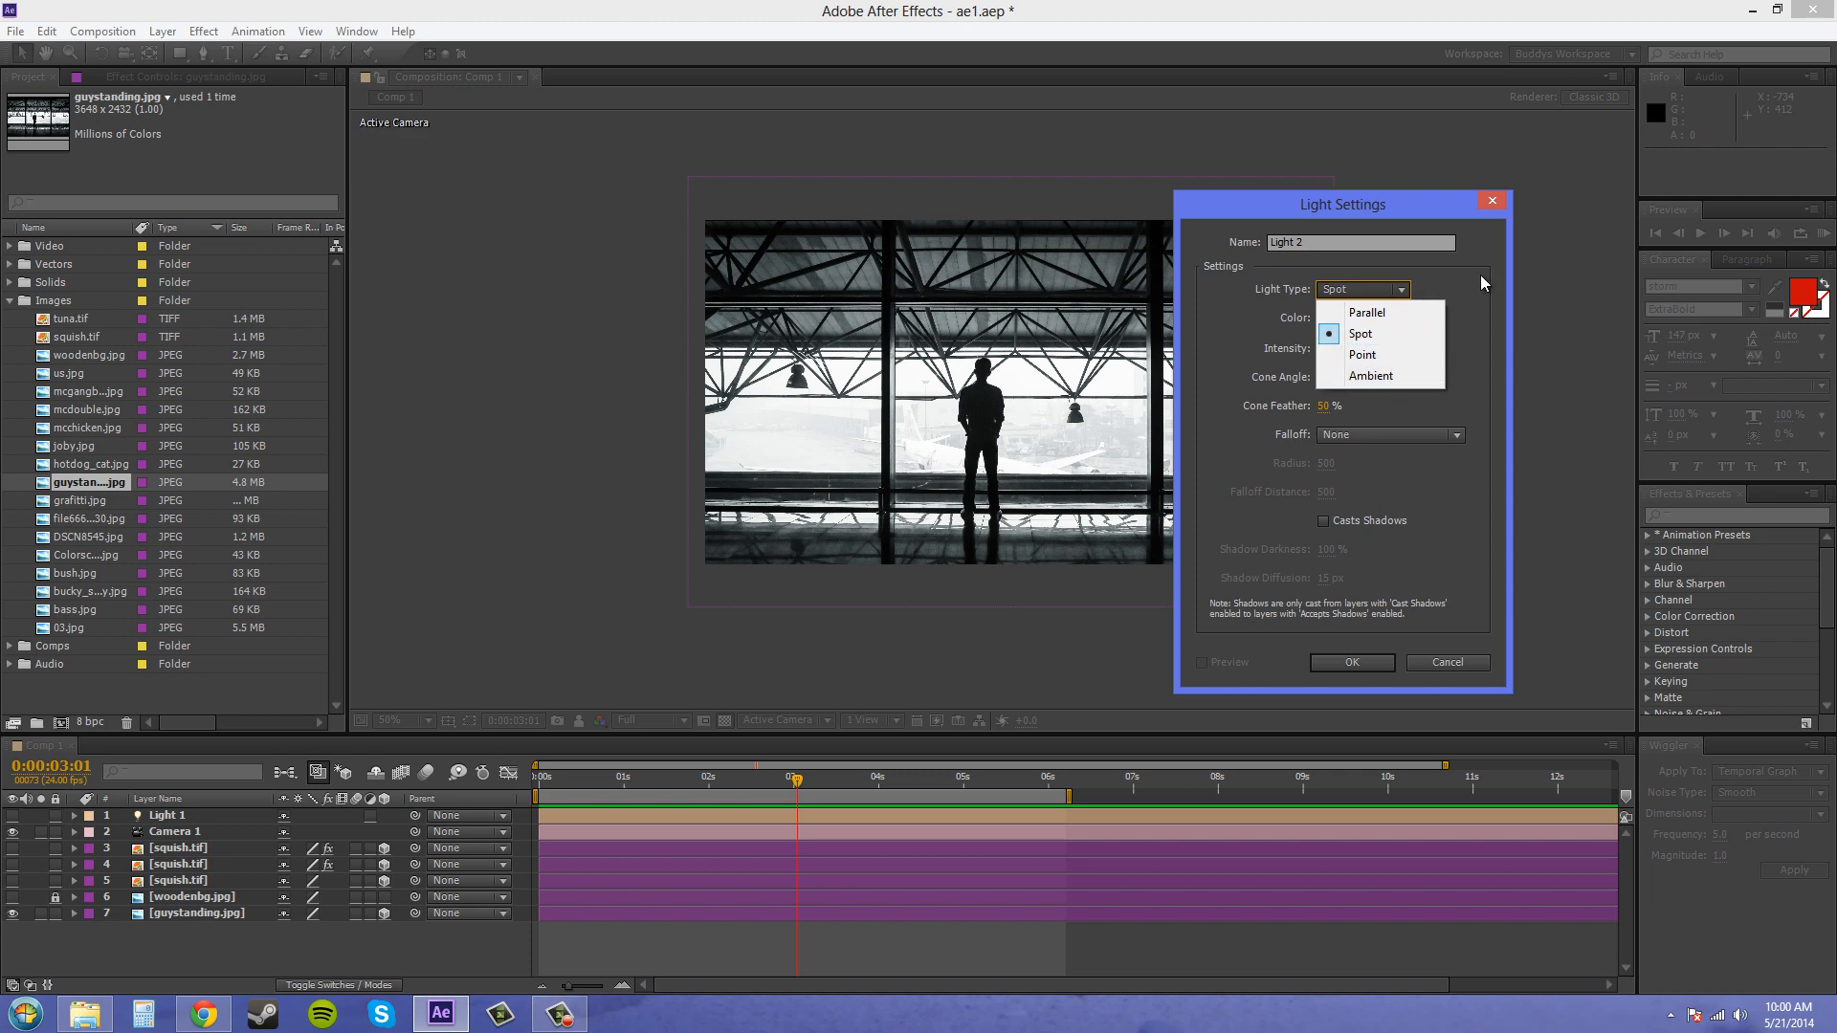
pyautogui.moveTo(1453, 286)
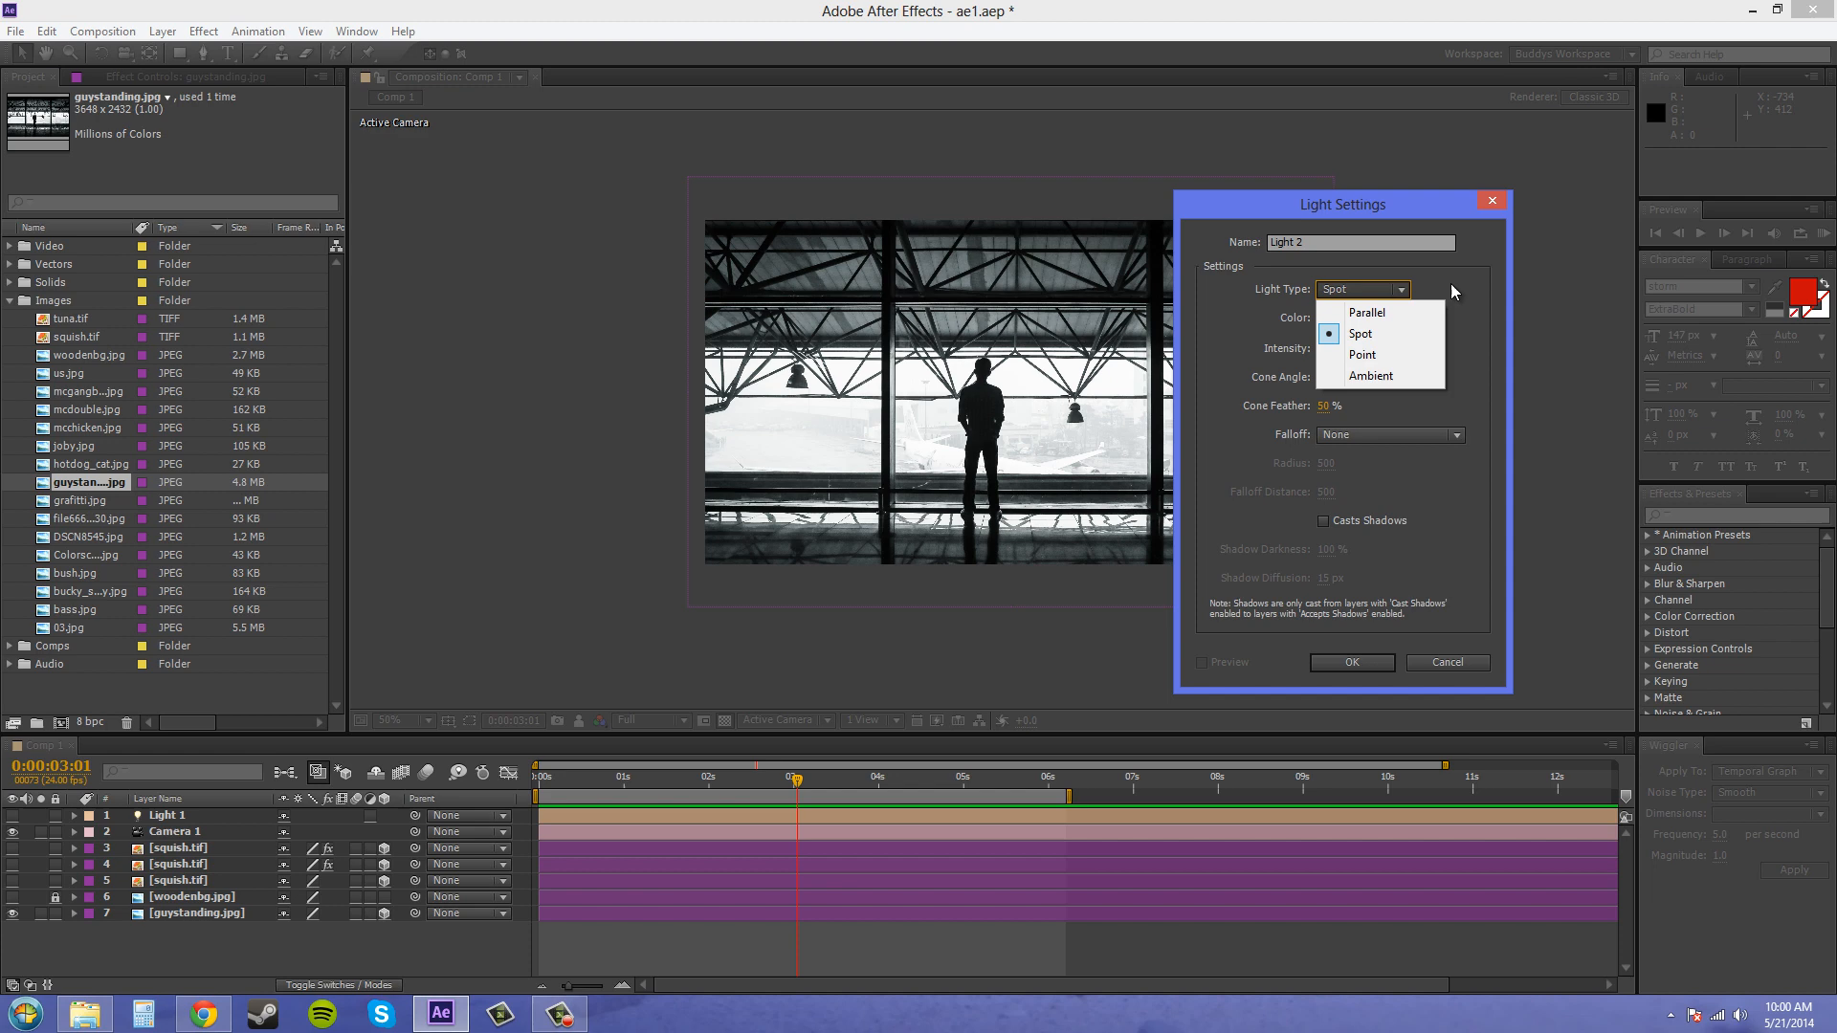
pyautogui.click(1359, 333)
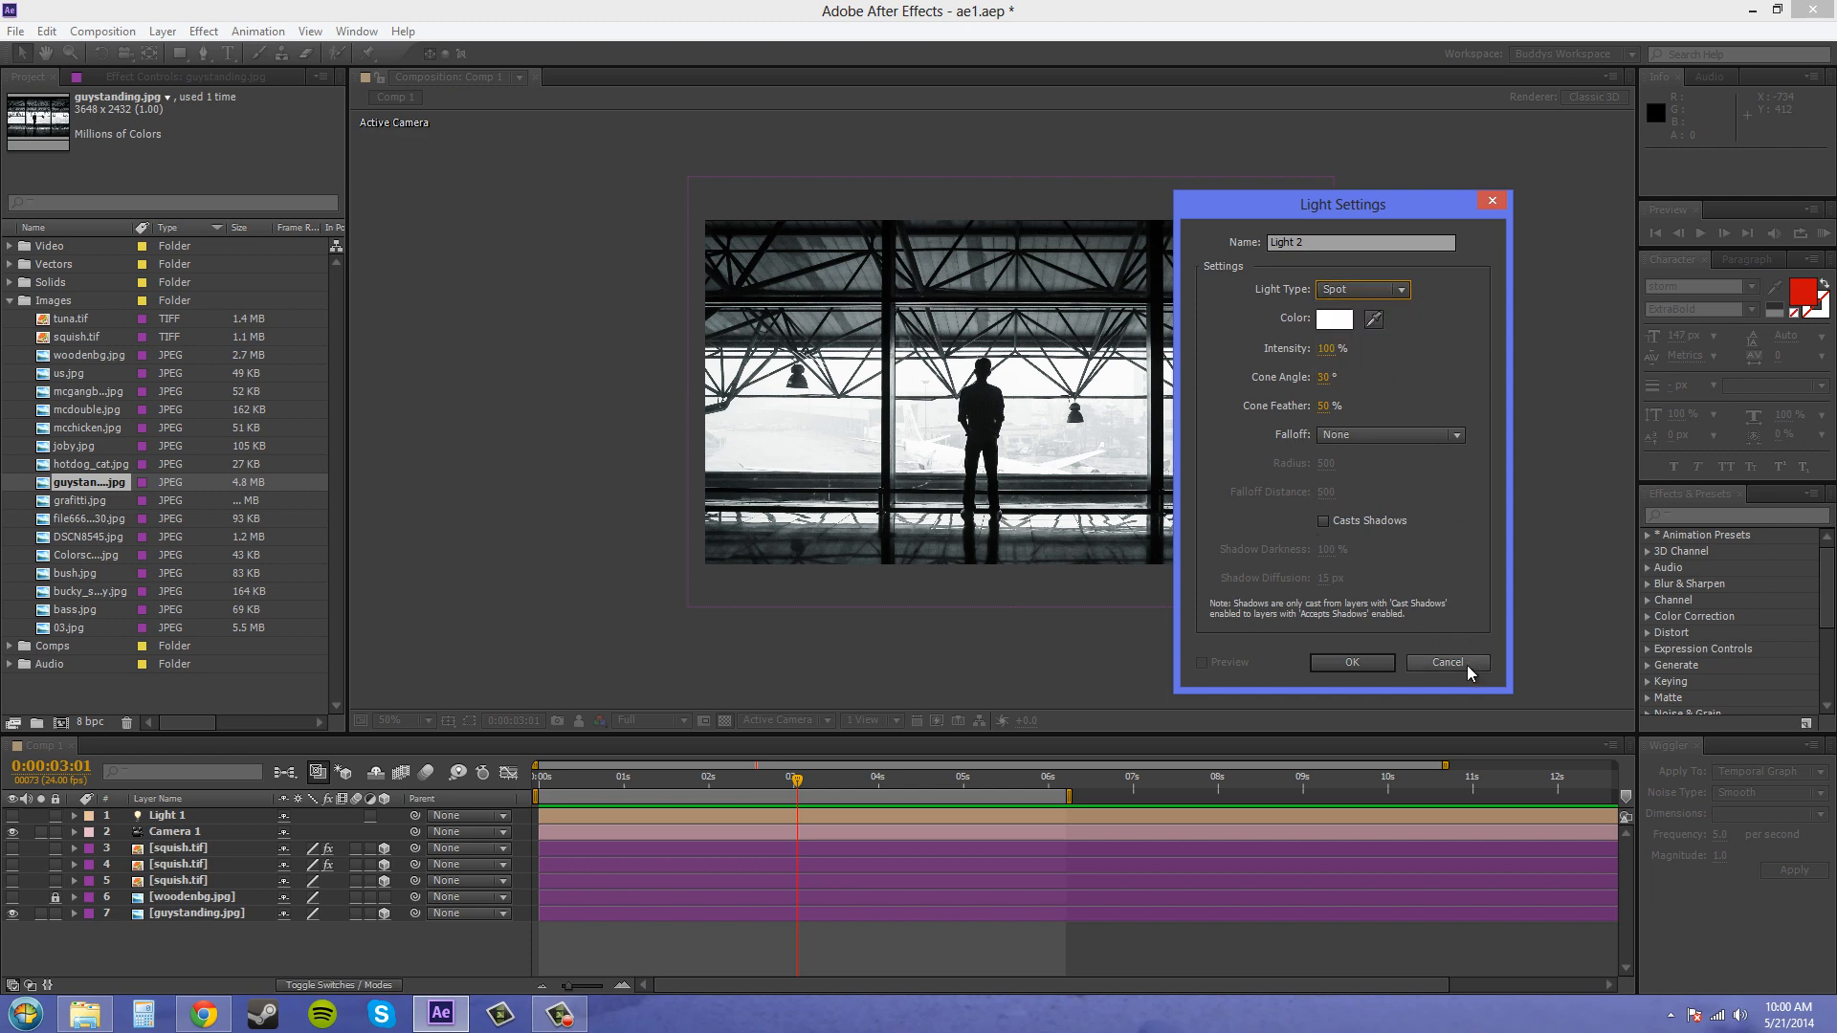
pyautogui.click(1447, 662)
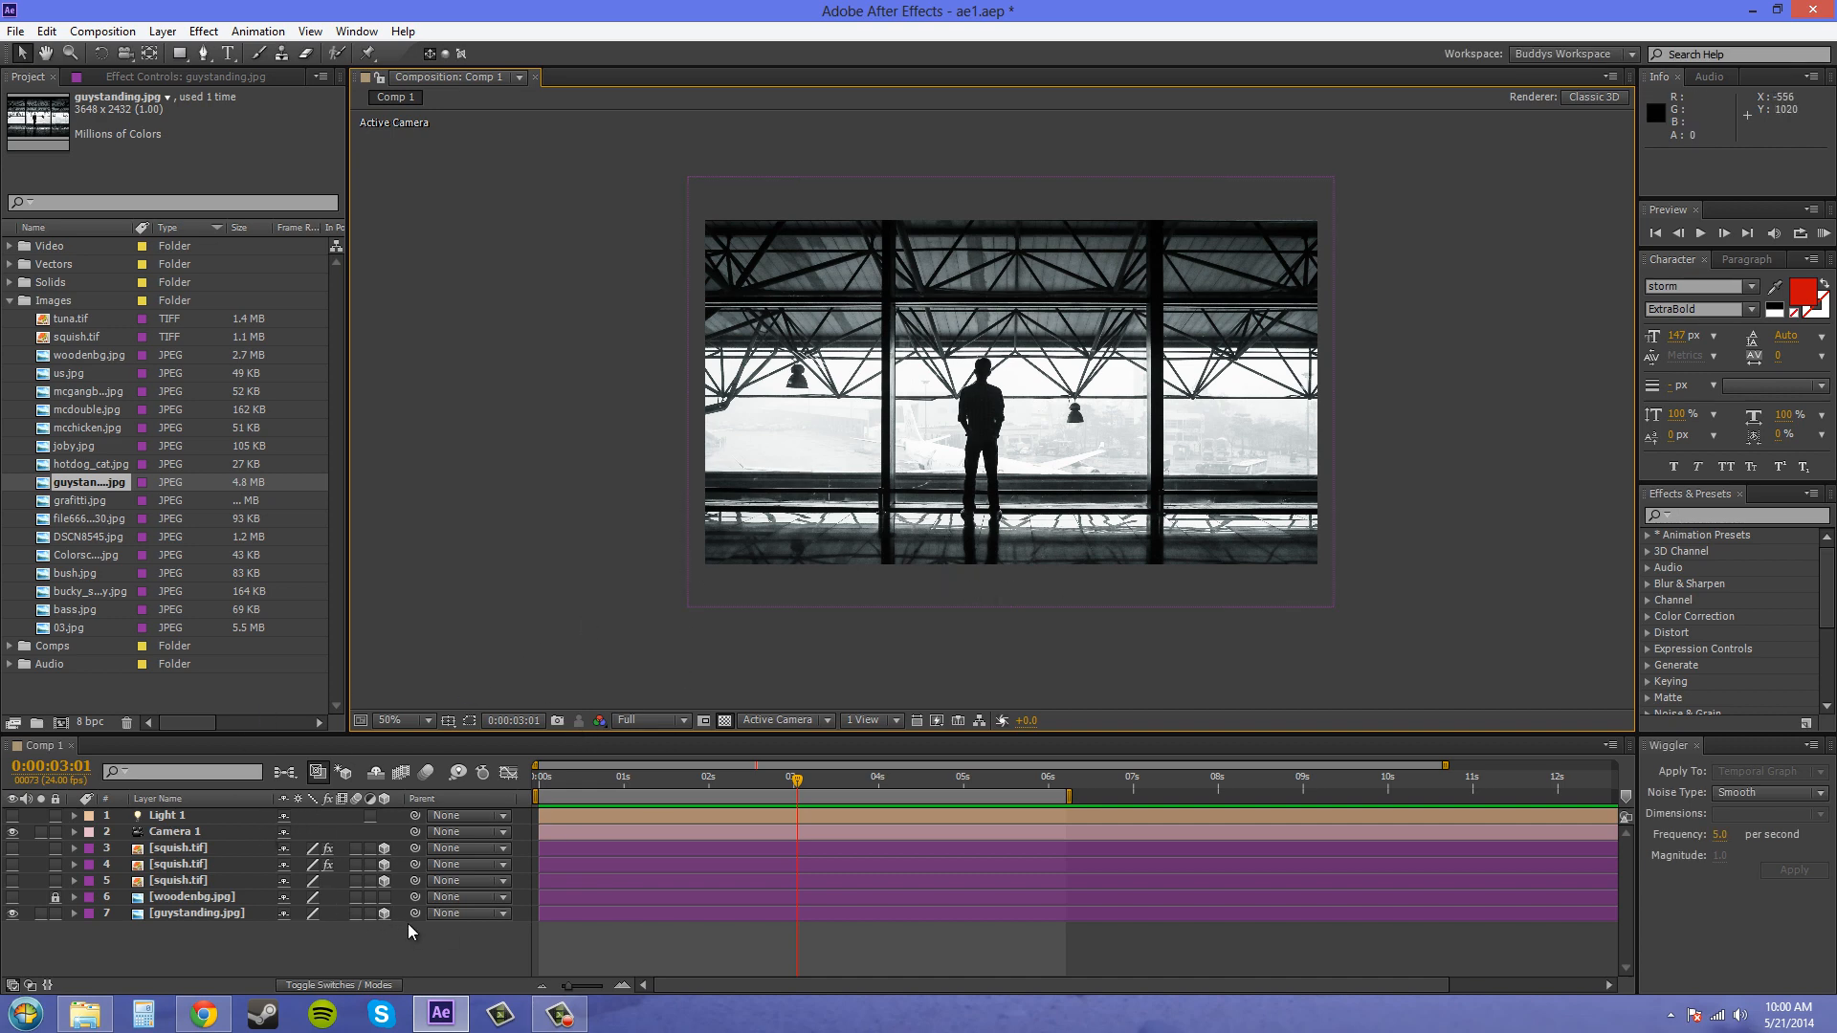
# Step: Toggle Light 1's visibility off and back on to see its round spotlight
pyautogui.click(196, 913)
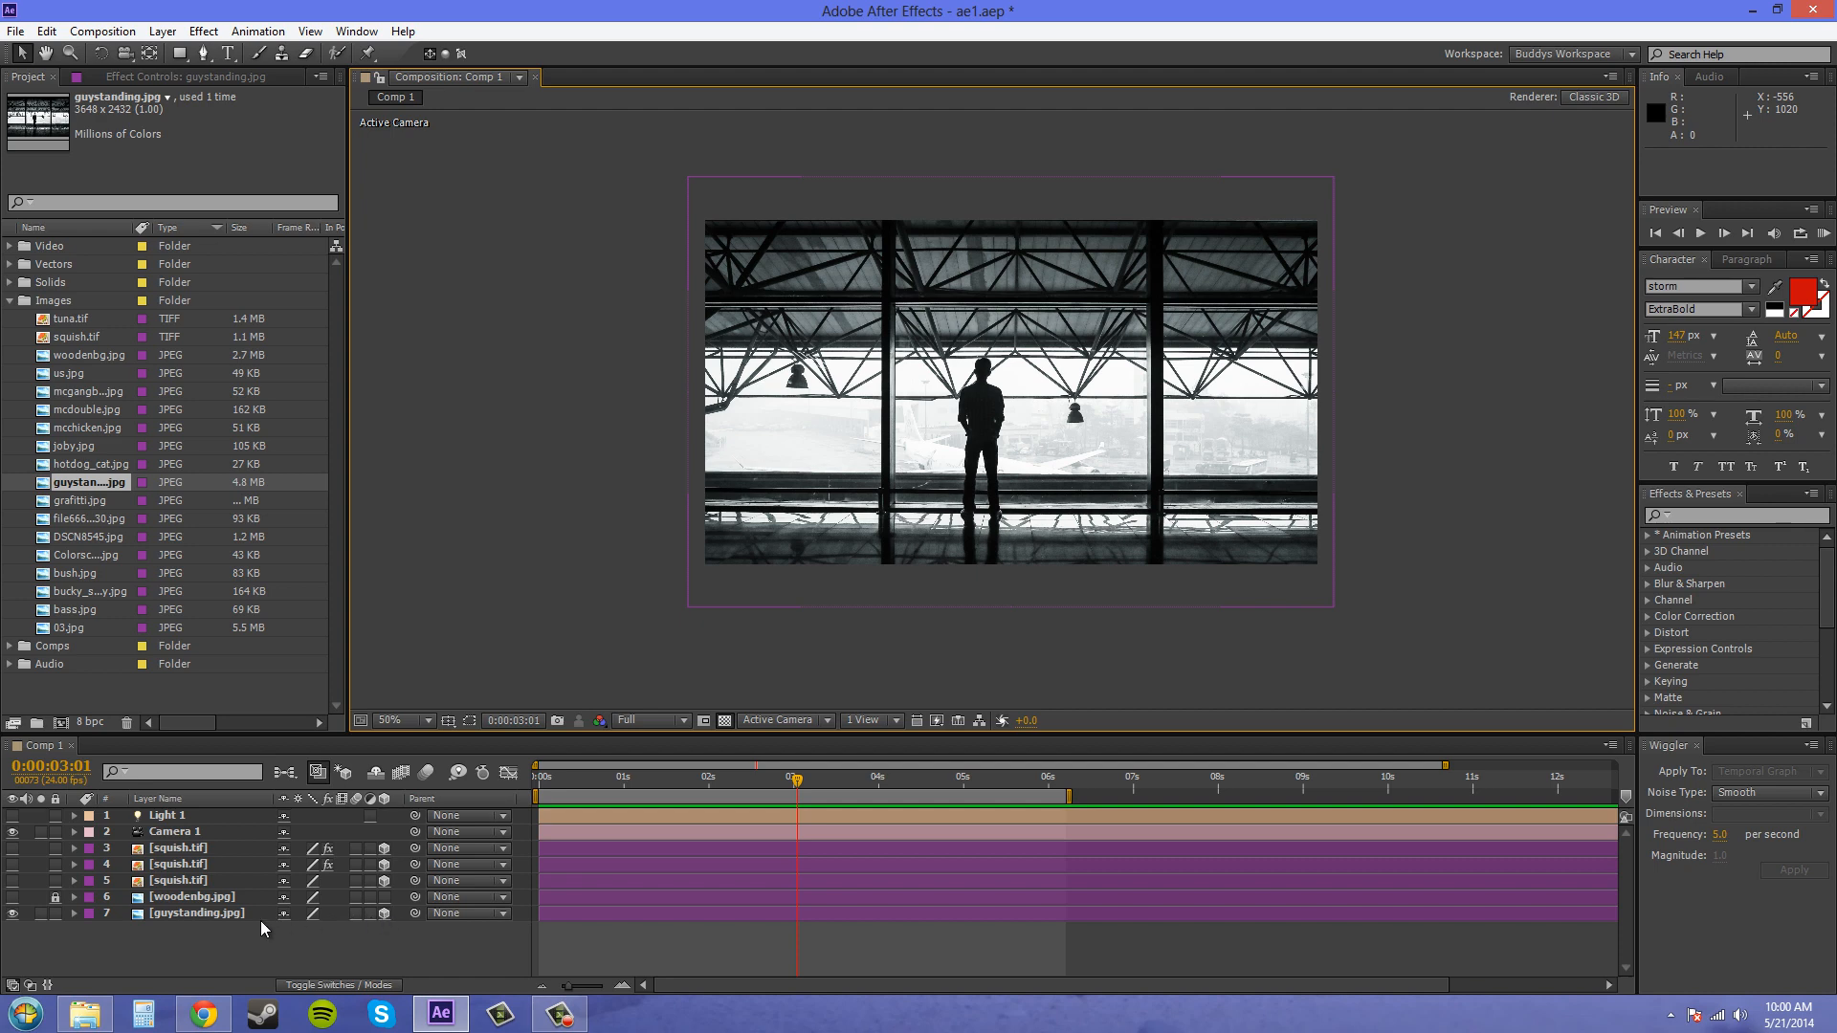
pyautogui.click(195, 913)
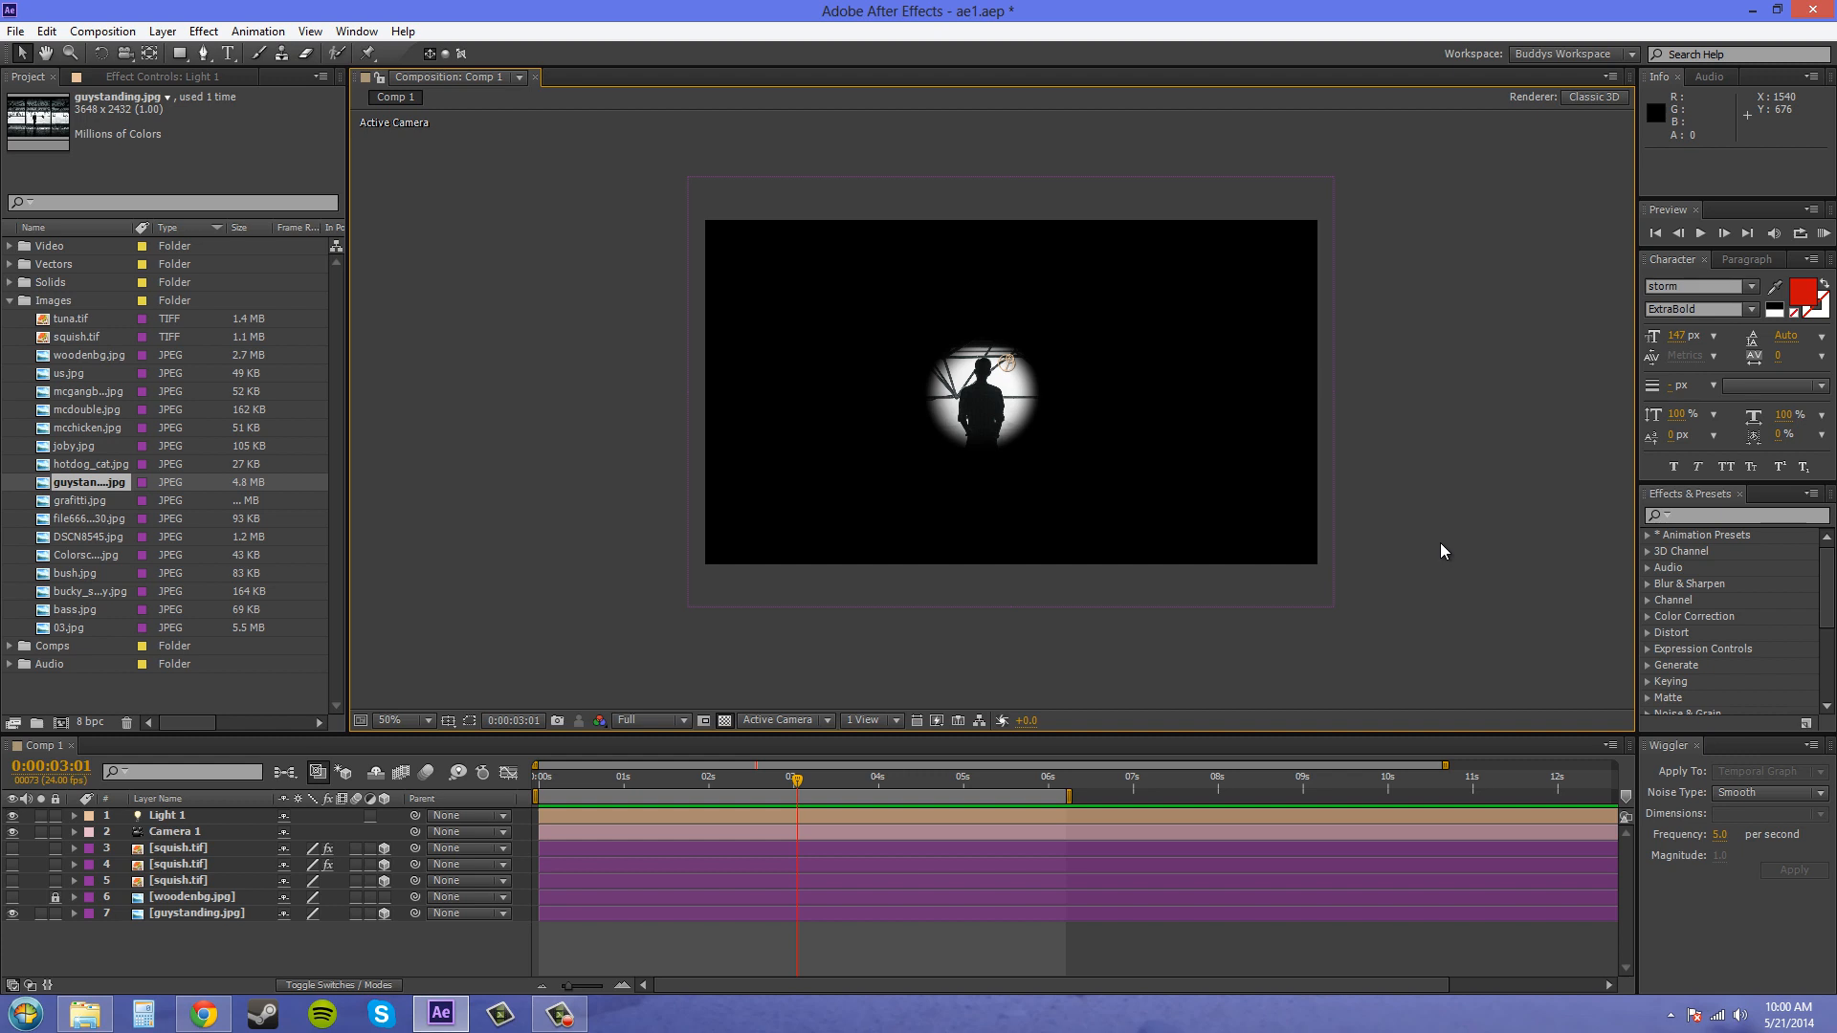
pyautogui.moveTo(1375, 545)
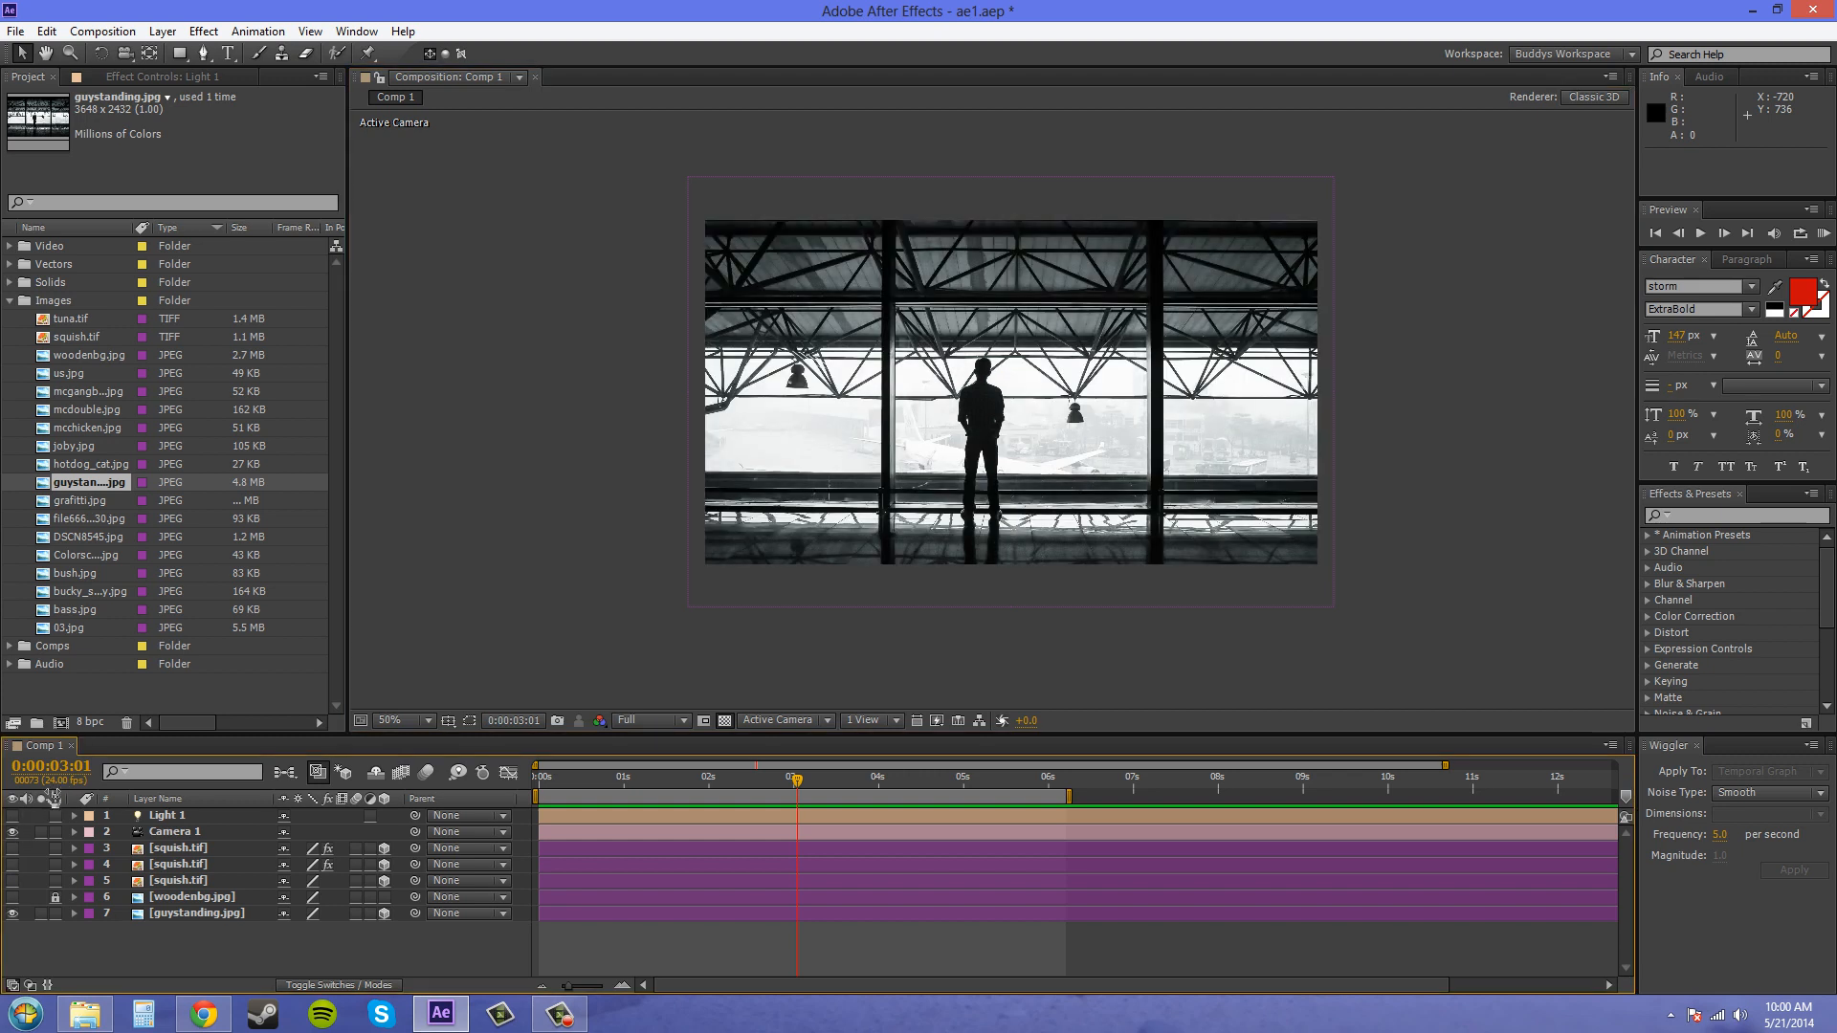
pyautogui.moveTo(11, 825)
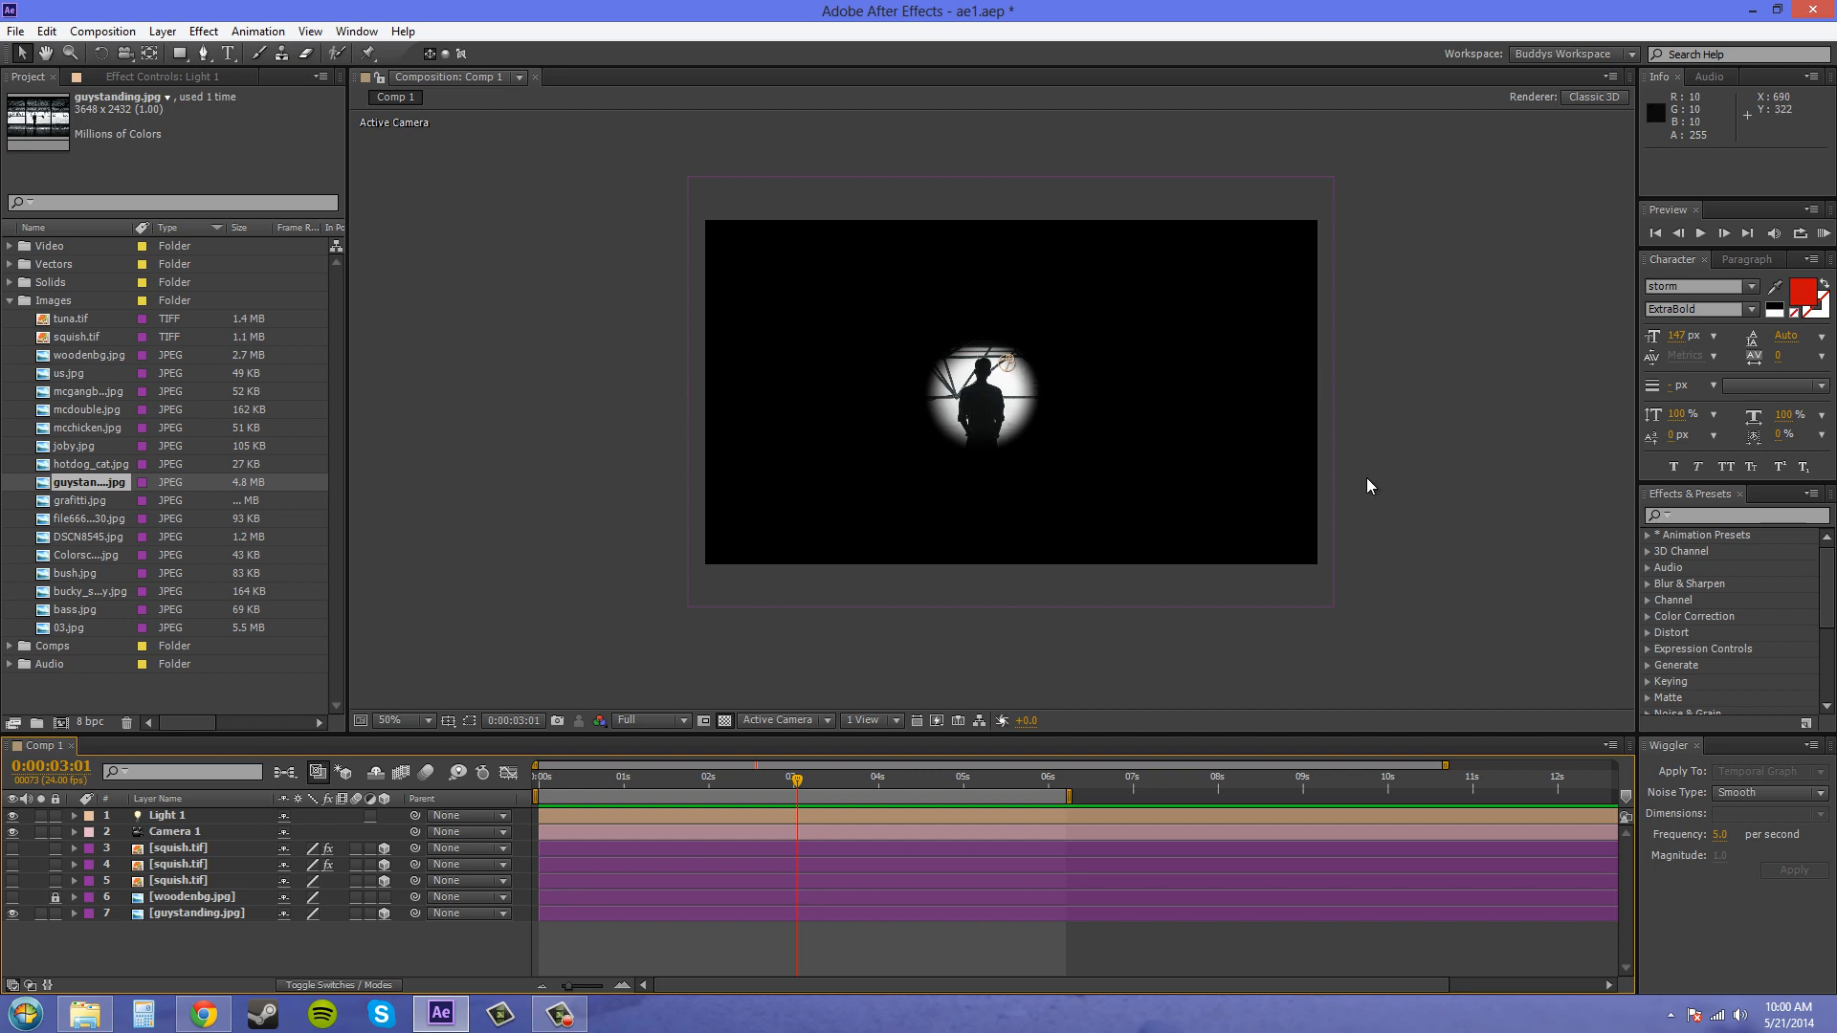
pyautogui.moveTo(704, 469)
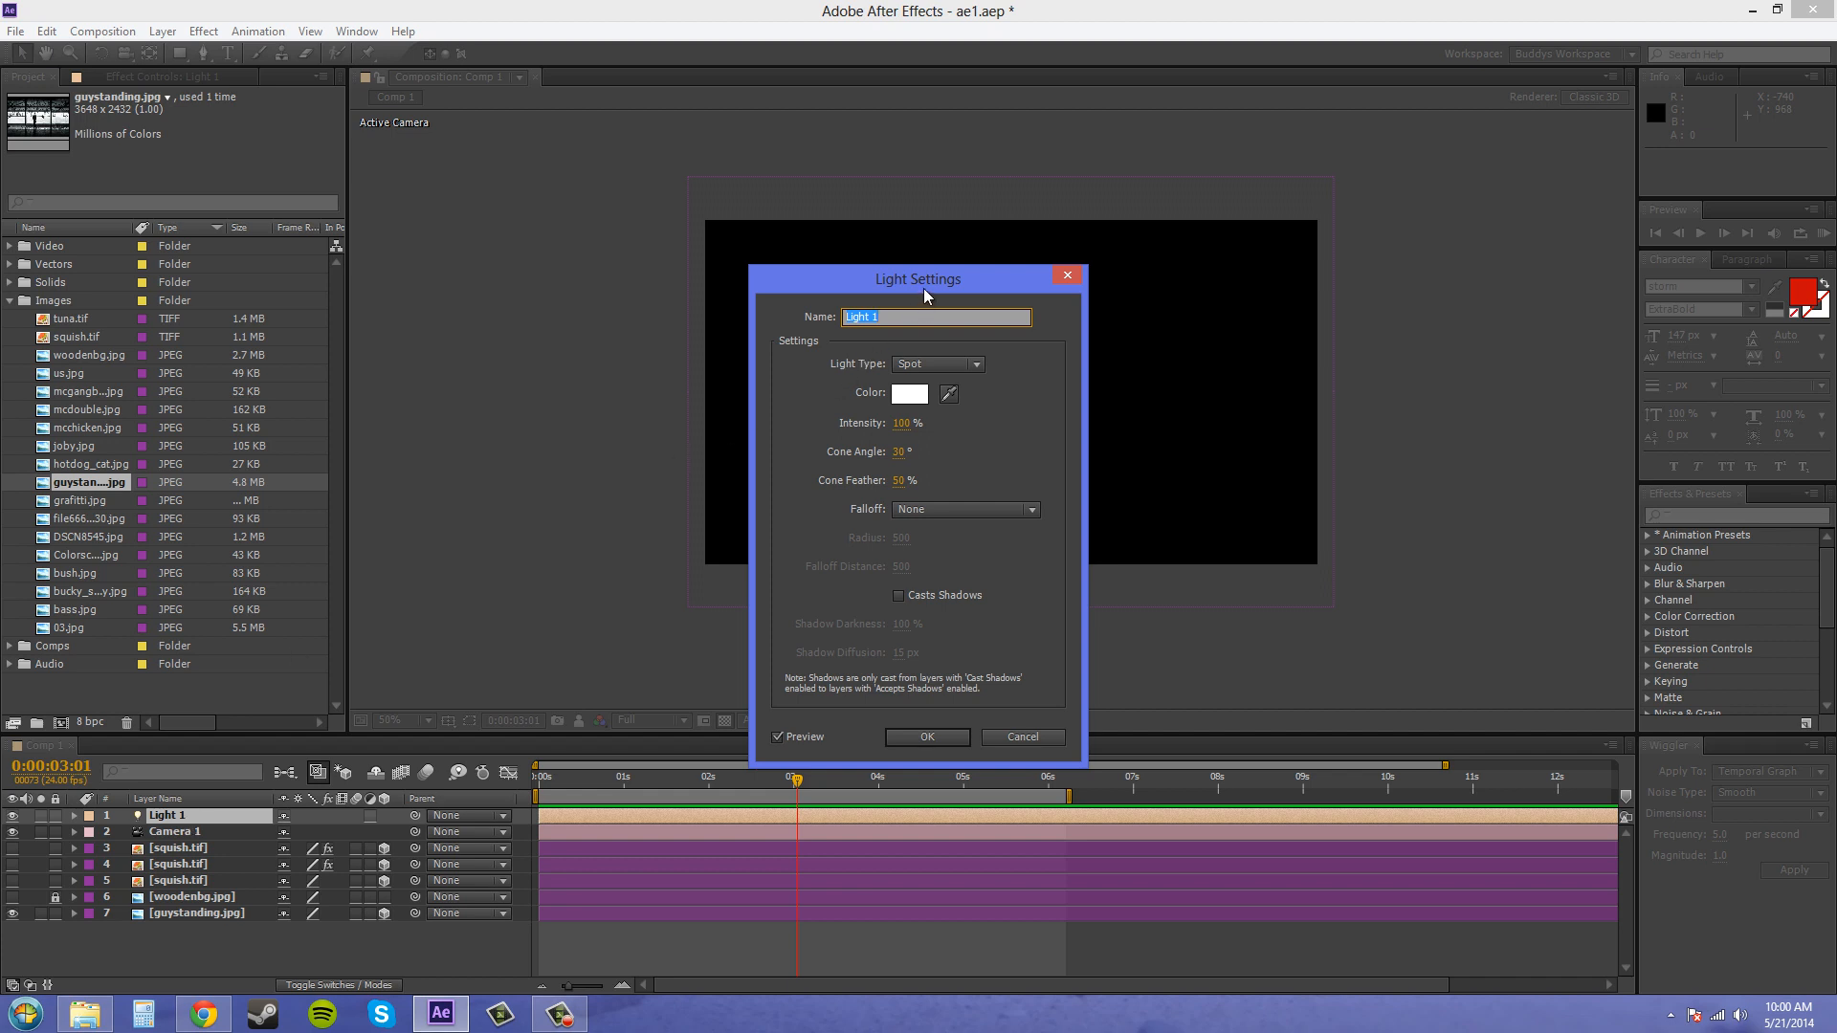
# Step: Move the Light Settings dialog aside and confirm renaming Light 1 to Spot
pyautogui.moveTo(917, 278); pyautogui.dragTo(518, 285)
pyautogui.write('Spot')
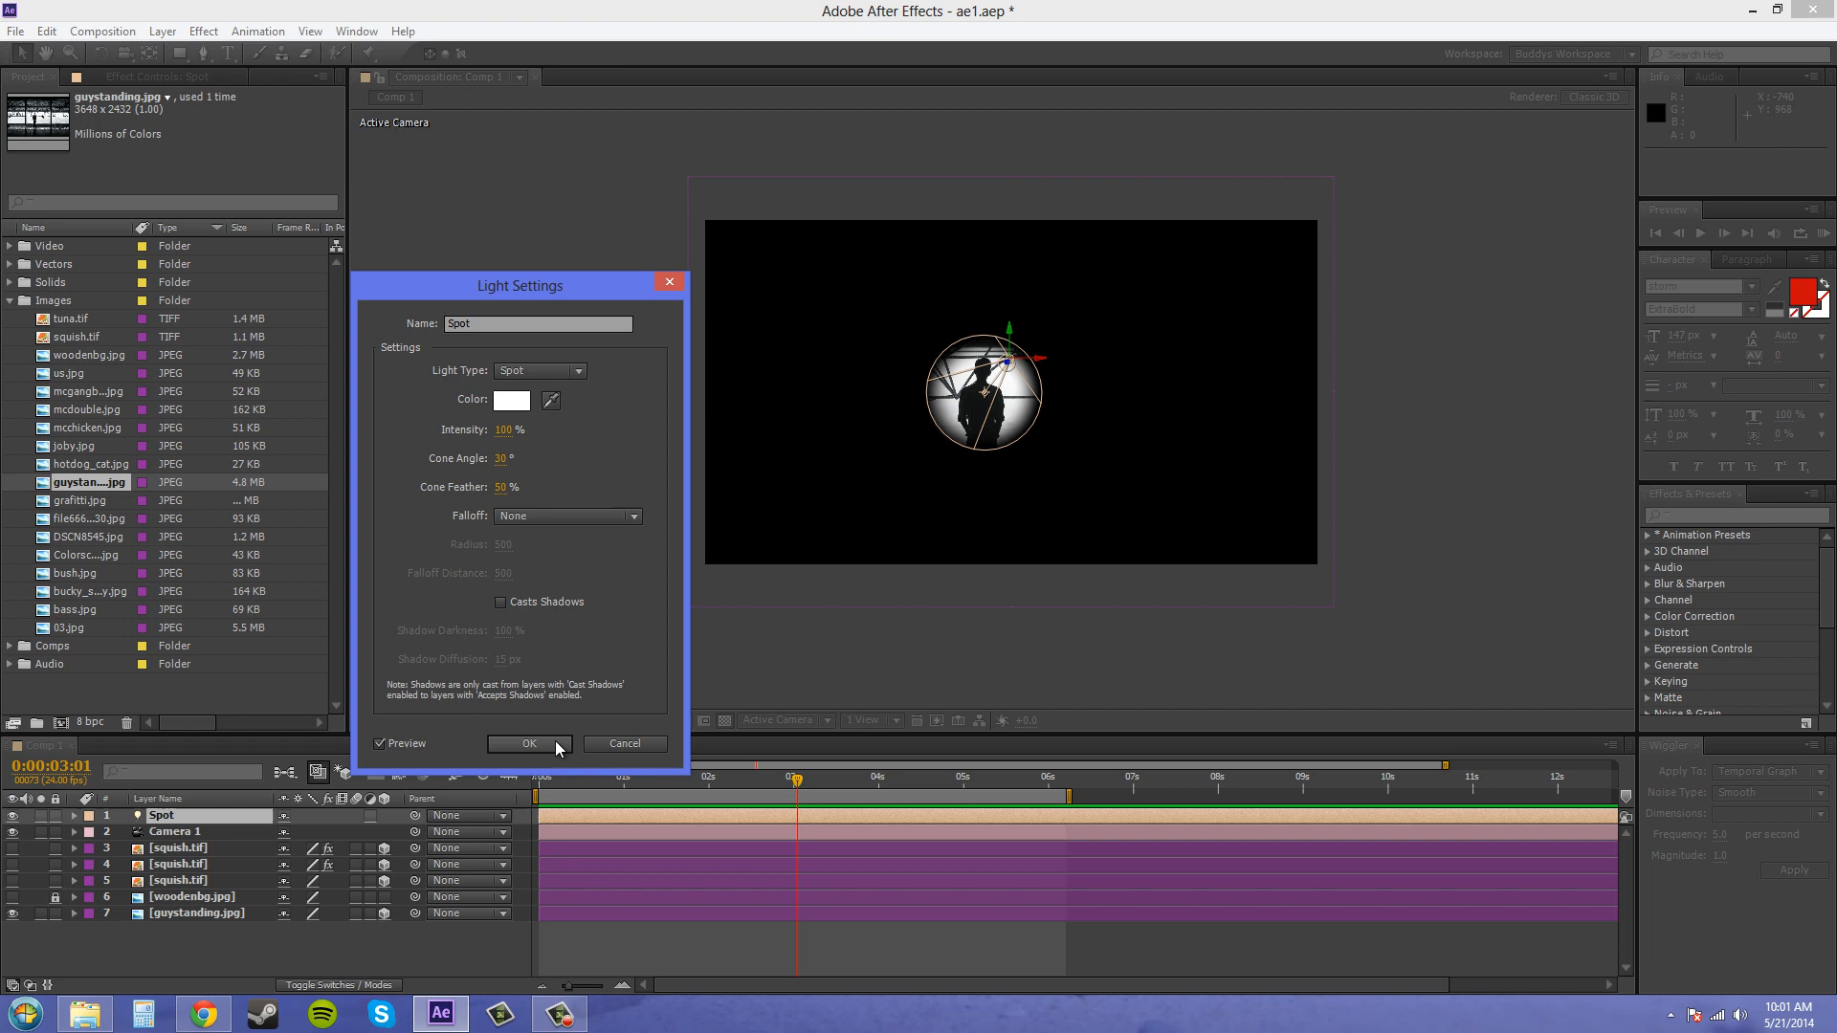
pyautogui.click(529, 744)
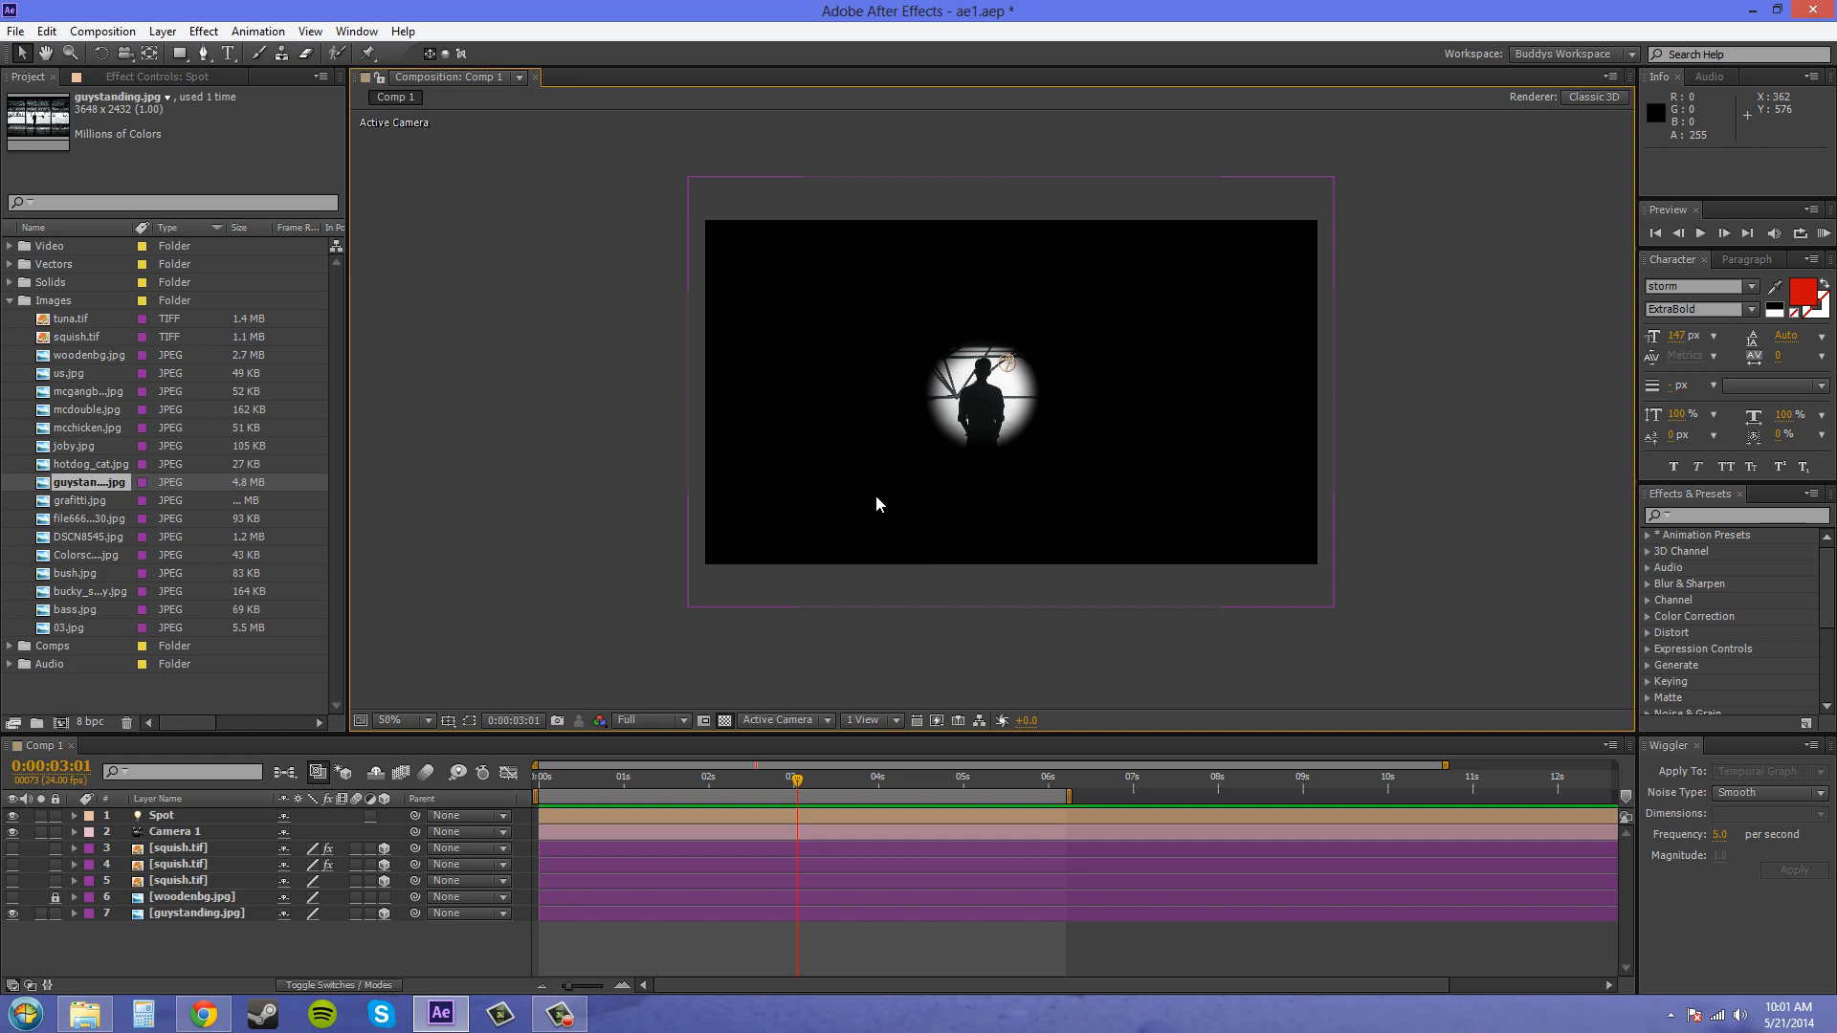
pyautogui.moveTo(886, 354)
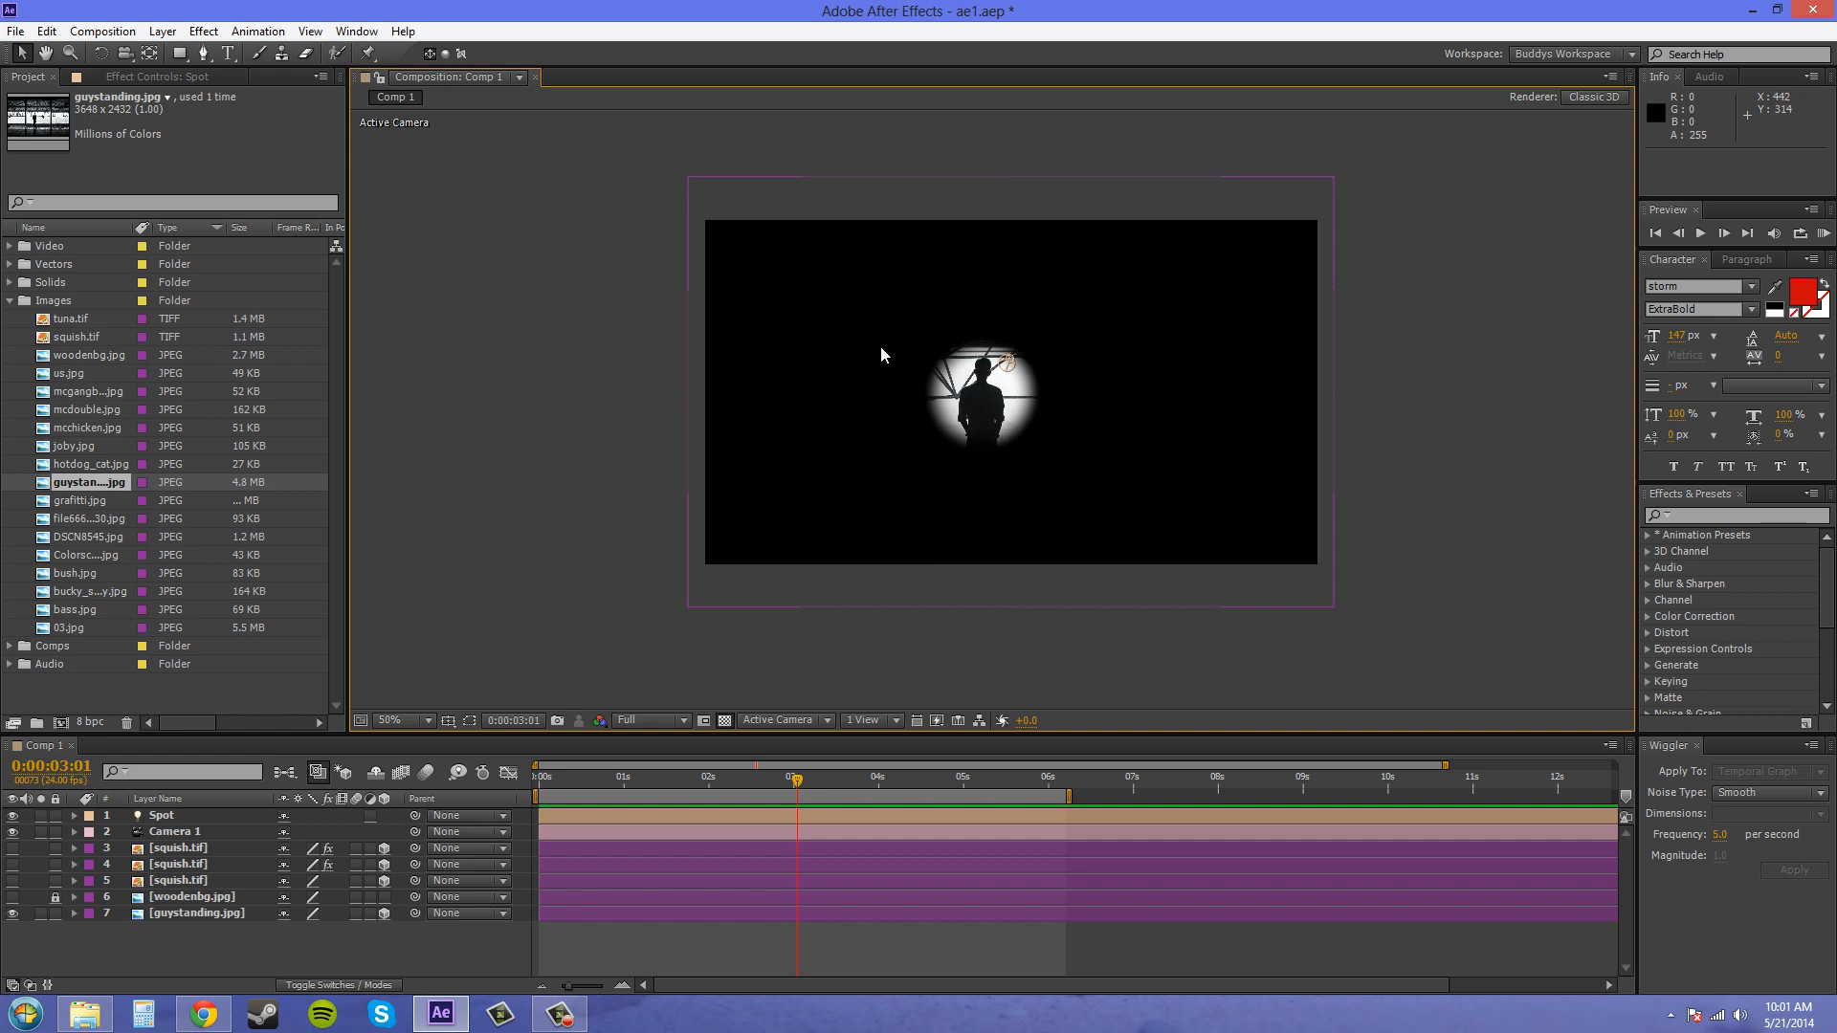
pyautogui.moveTo(1152, 481)
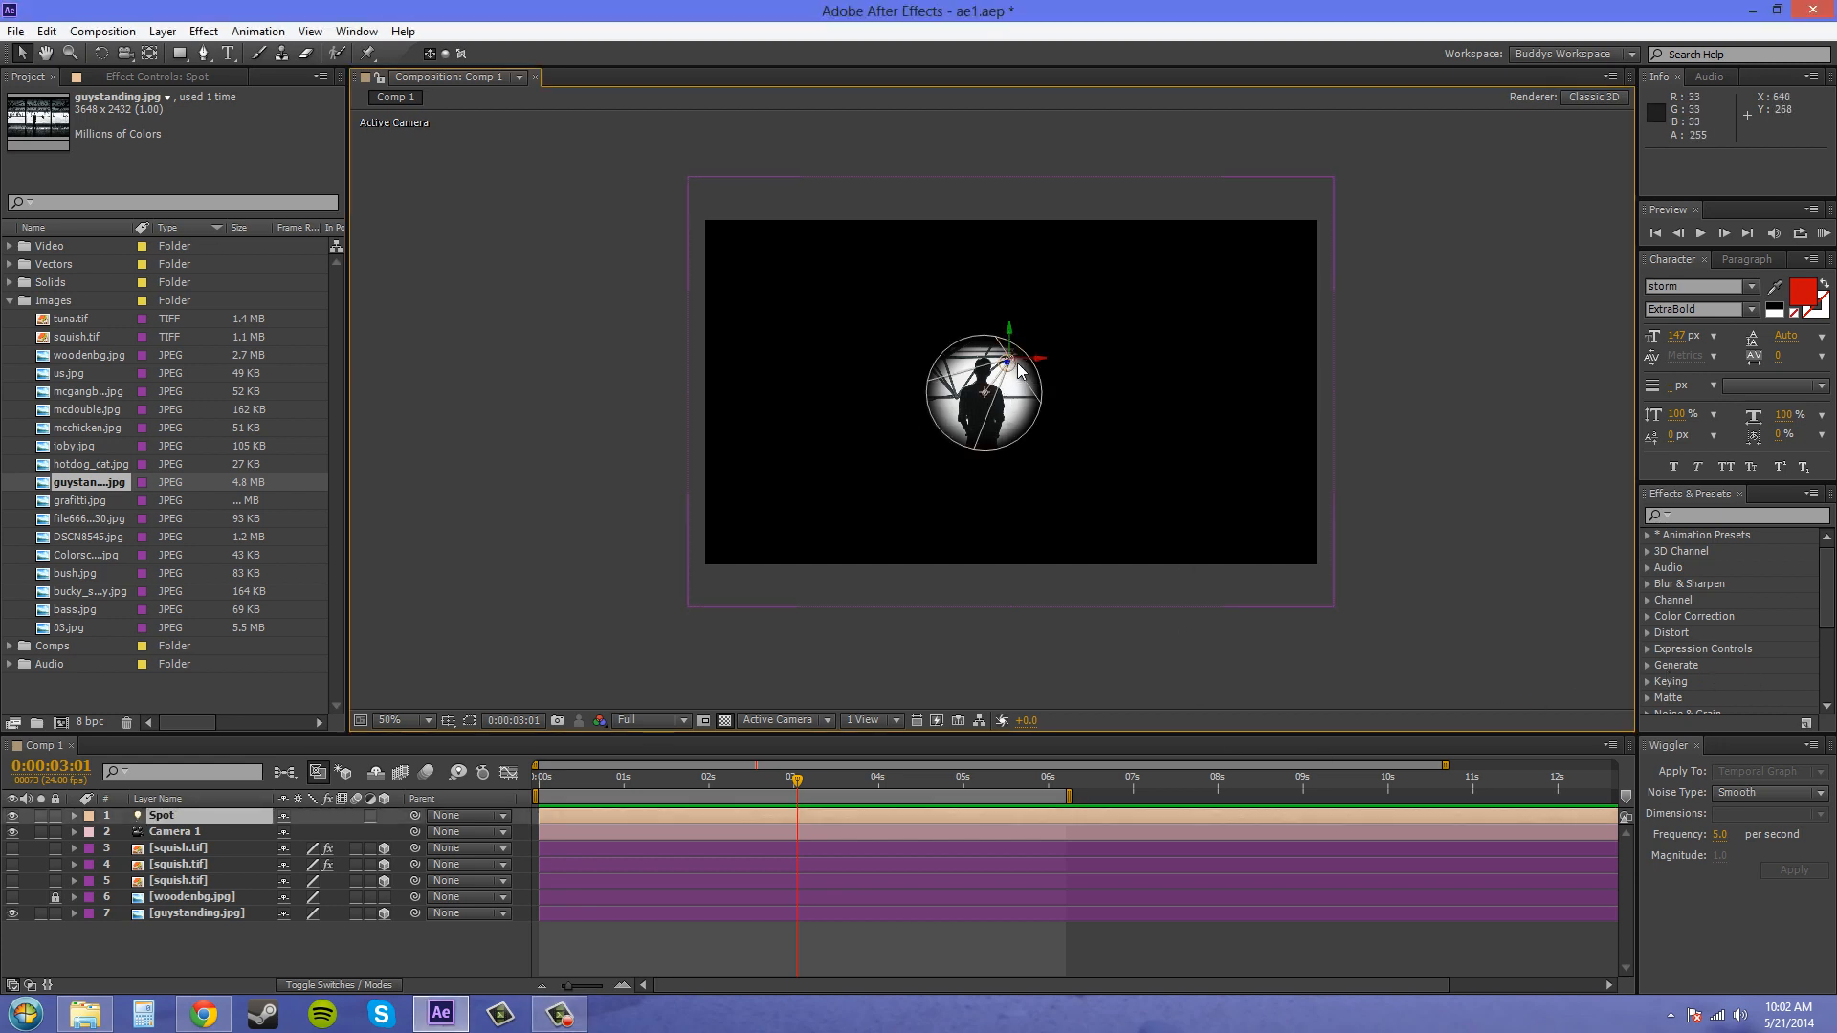
pyautogui.click(75, 815)
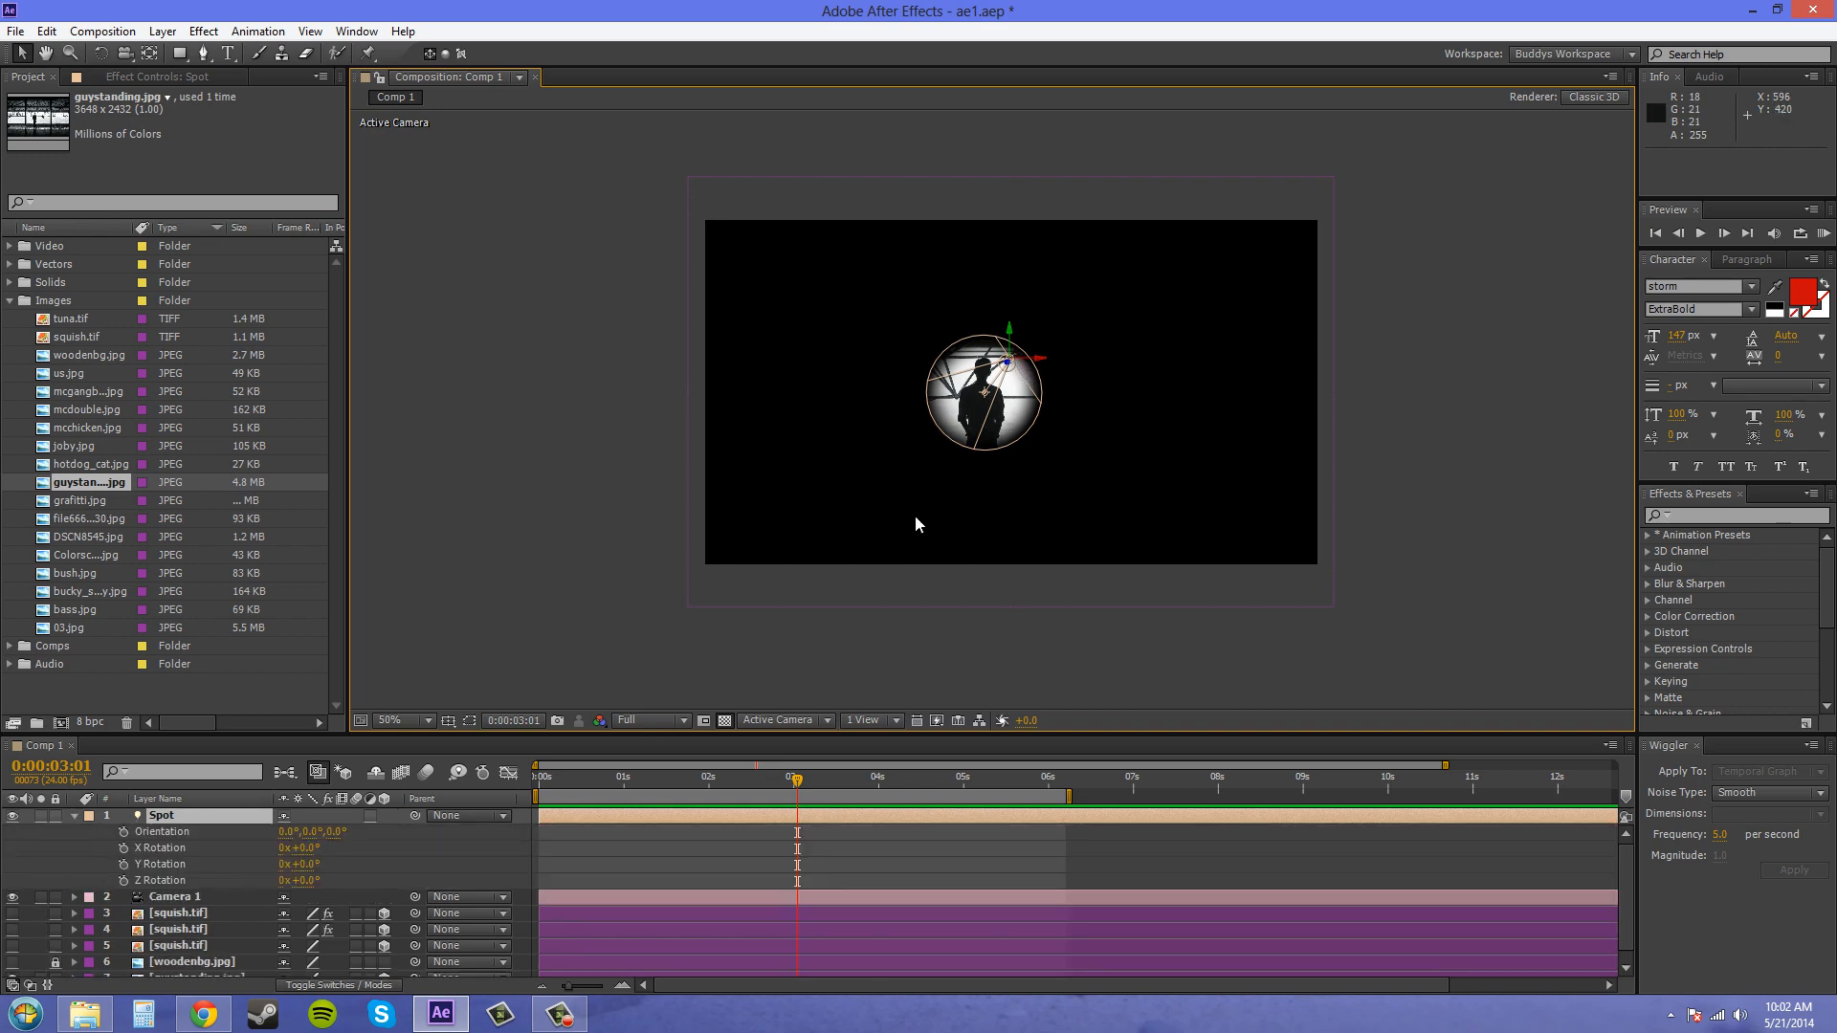
pyautogui.moveTo(314, 879)
pyautogui.write('-43')
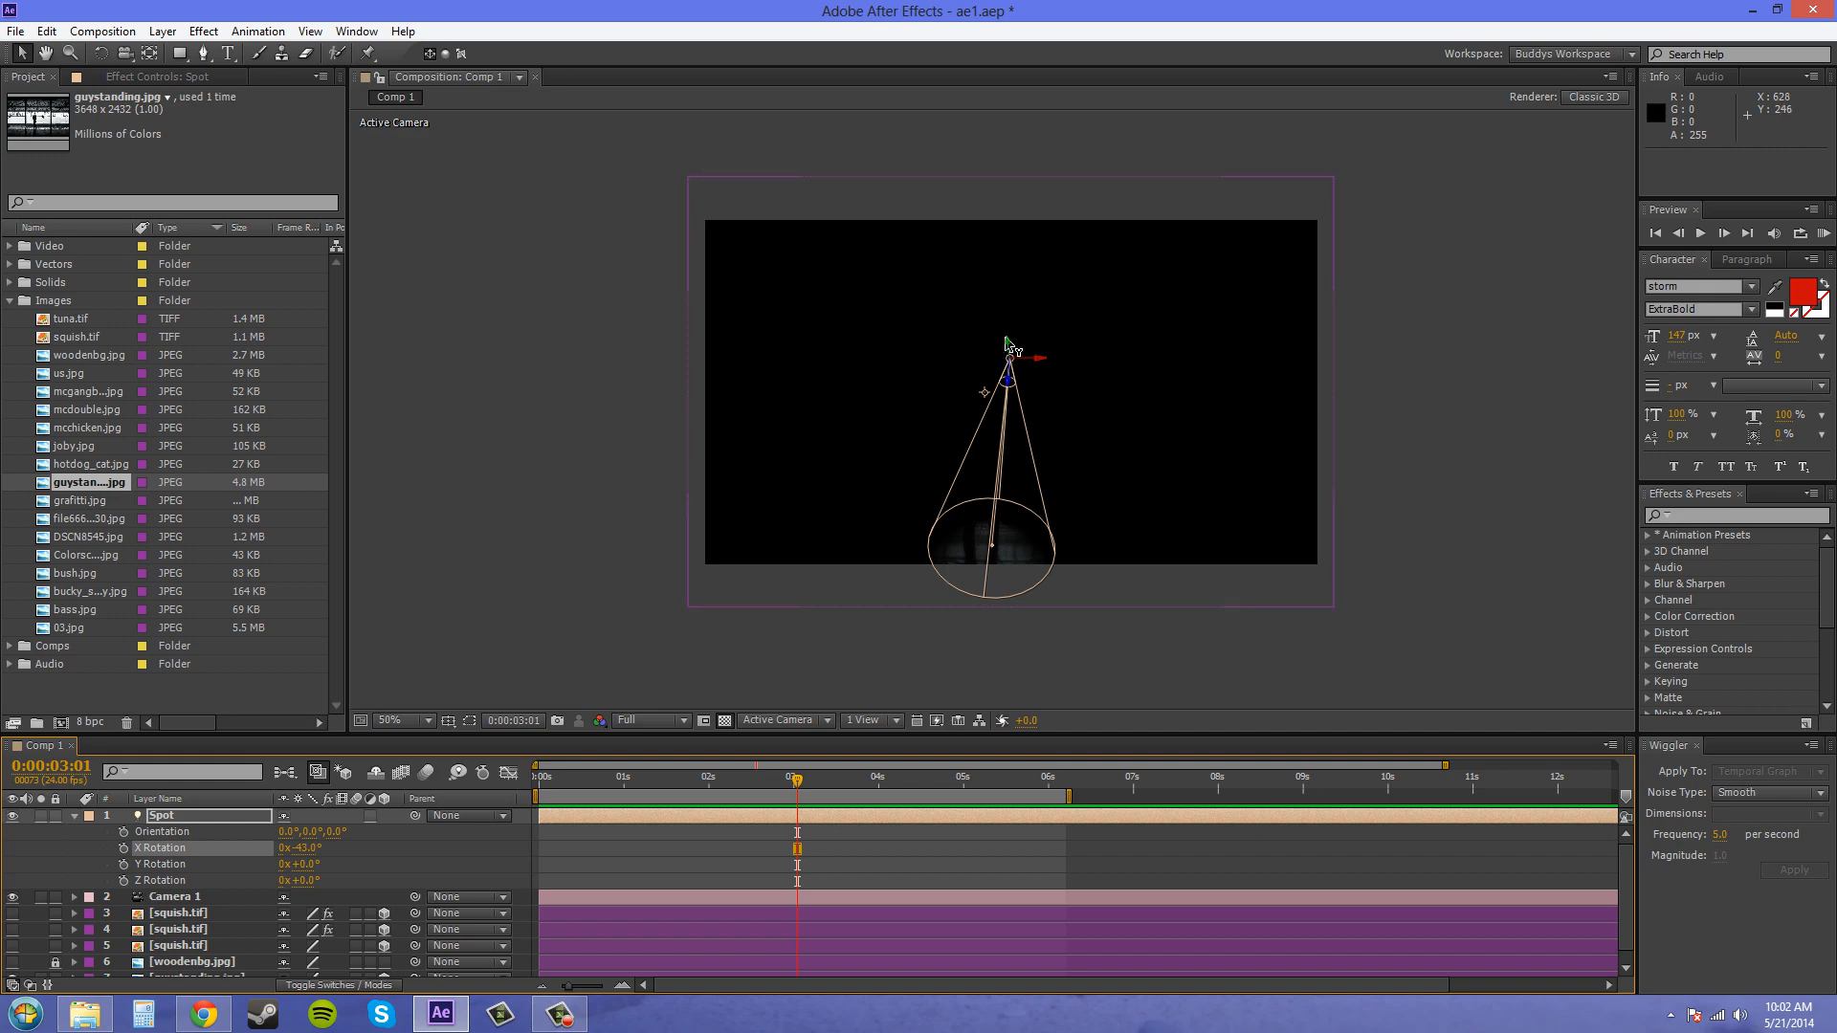
pyautogui.moveTo(1003, 386); pyautogui.dragTo(1001, 310)
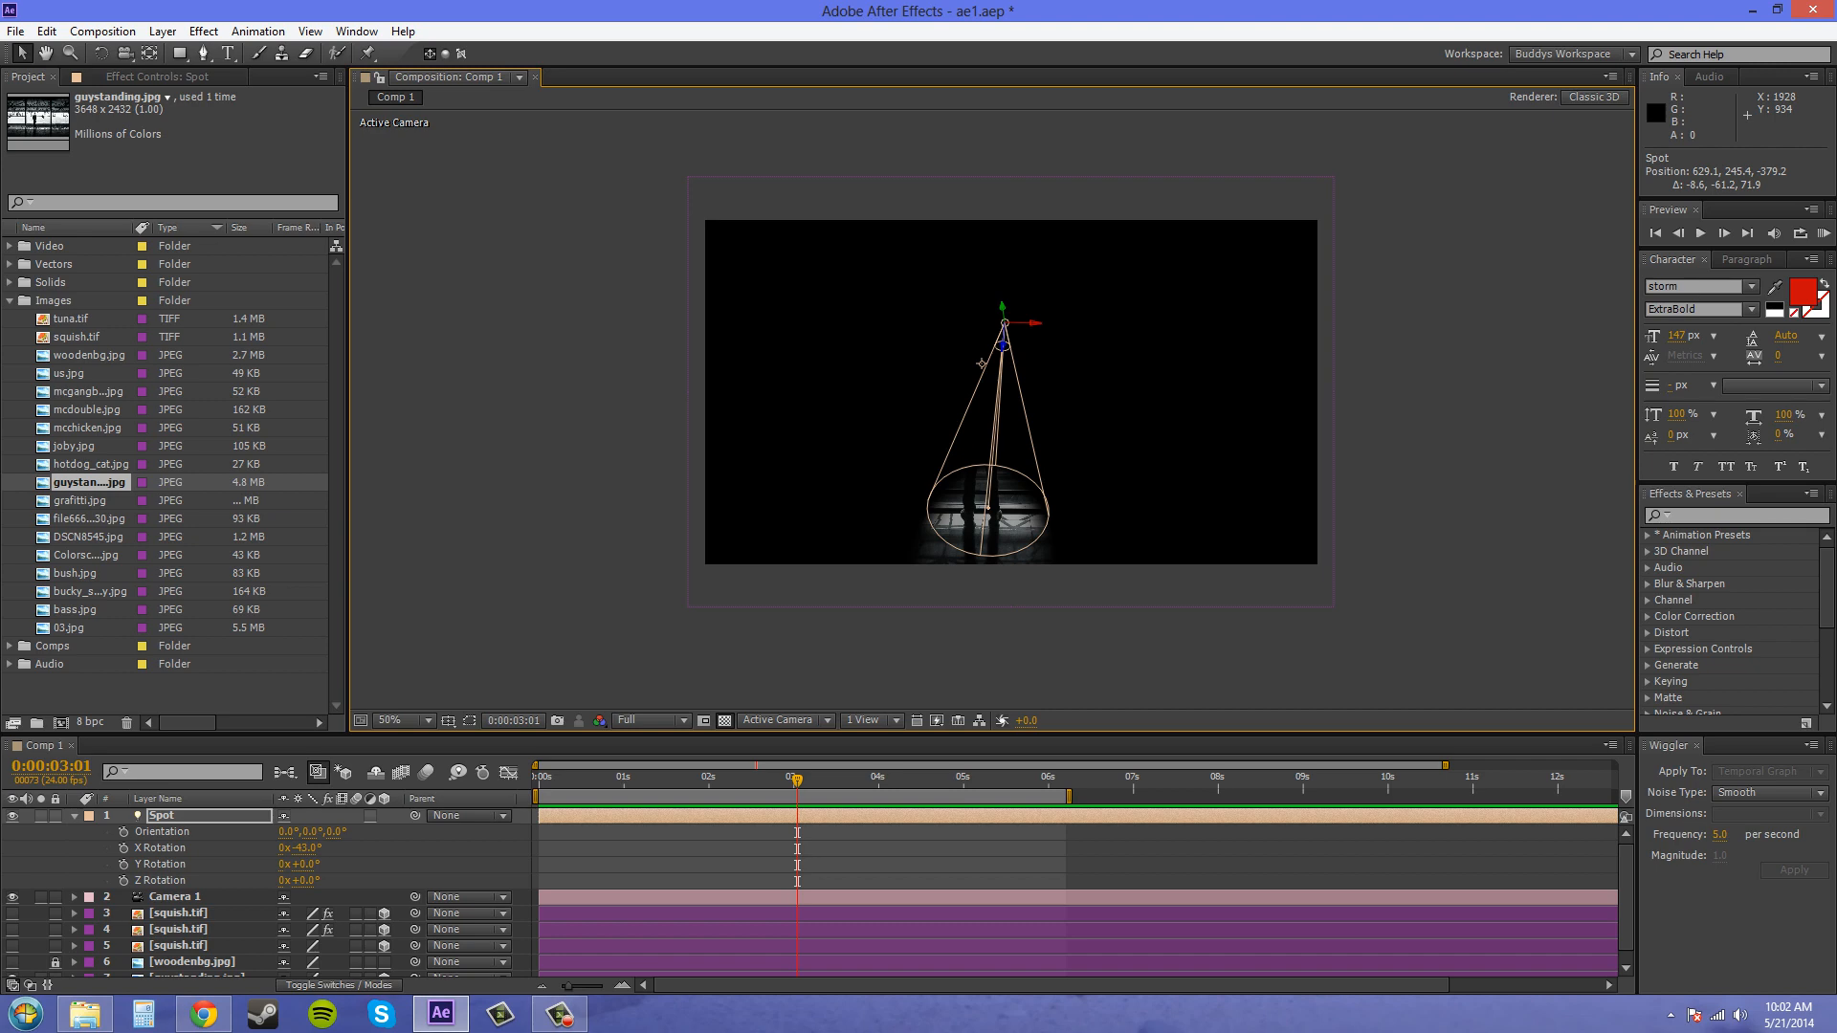
pyautogui.moveTo(1253, 628)
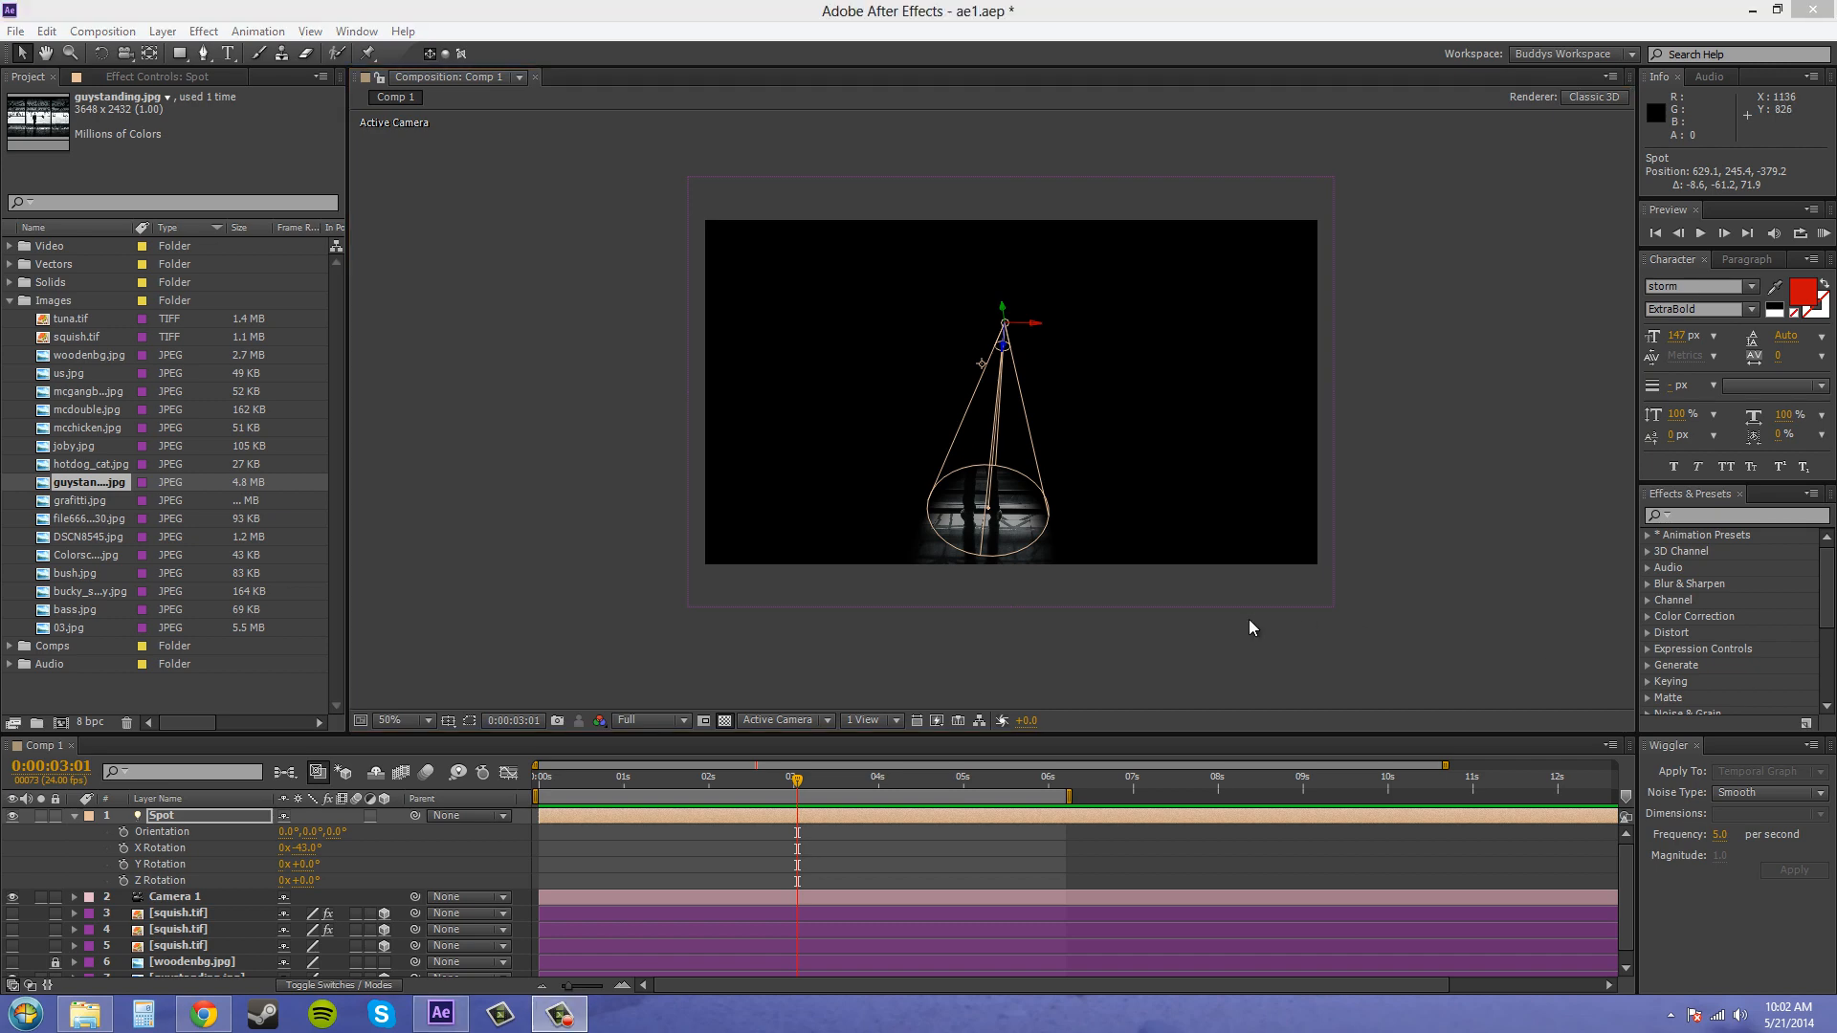
pyautogui.moveTo(998, 339)
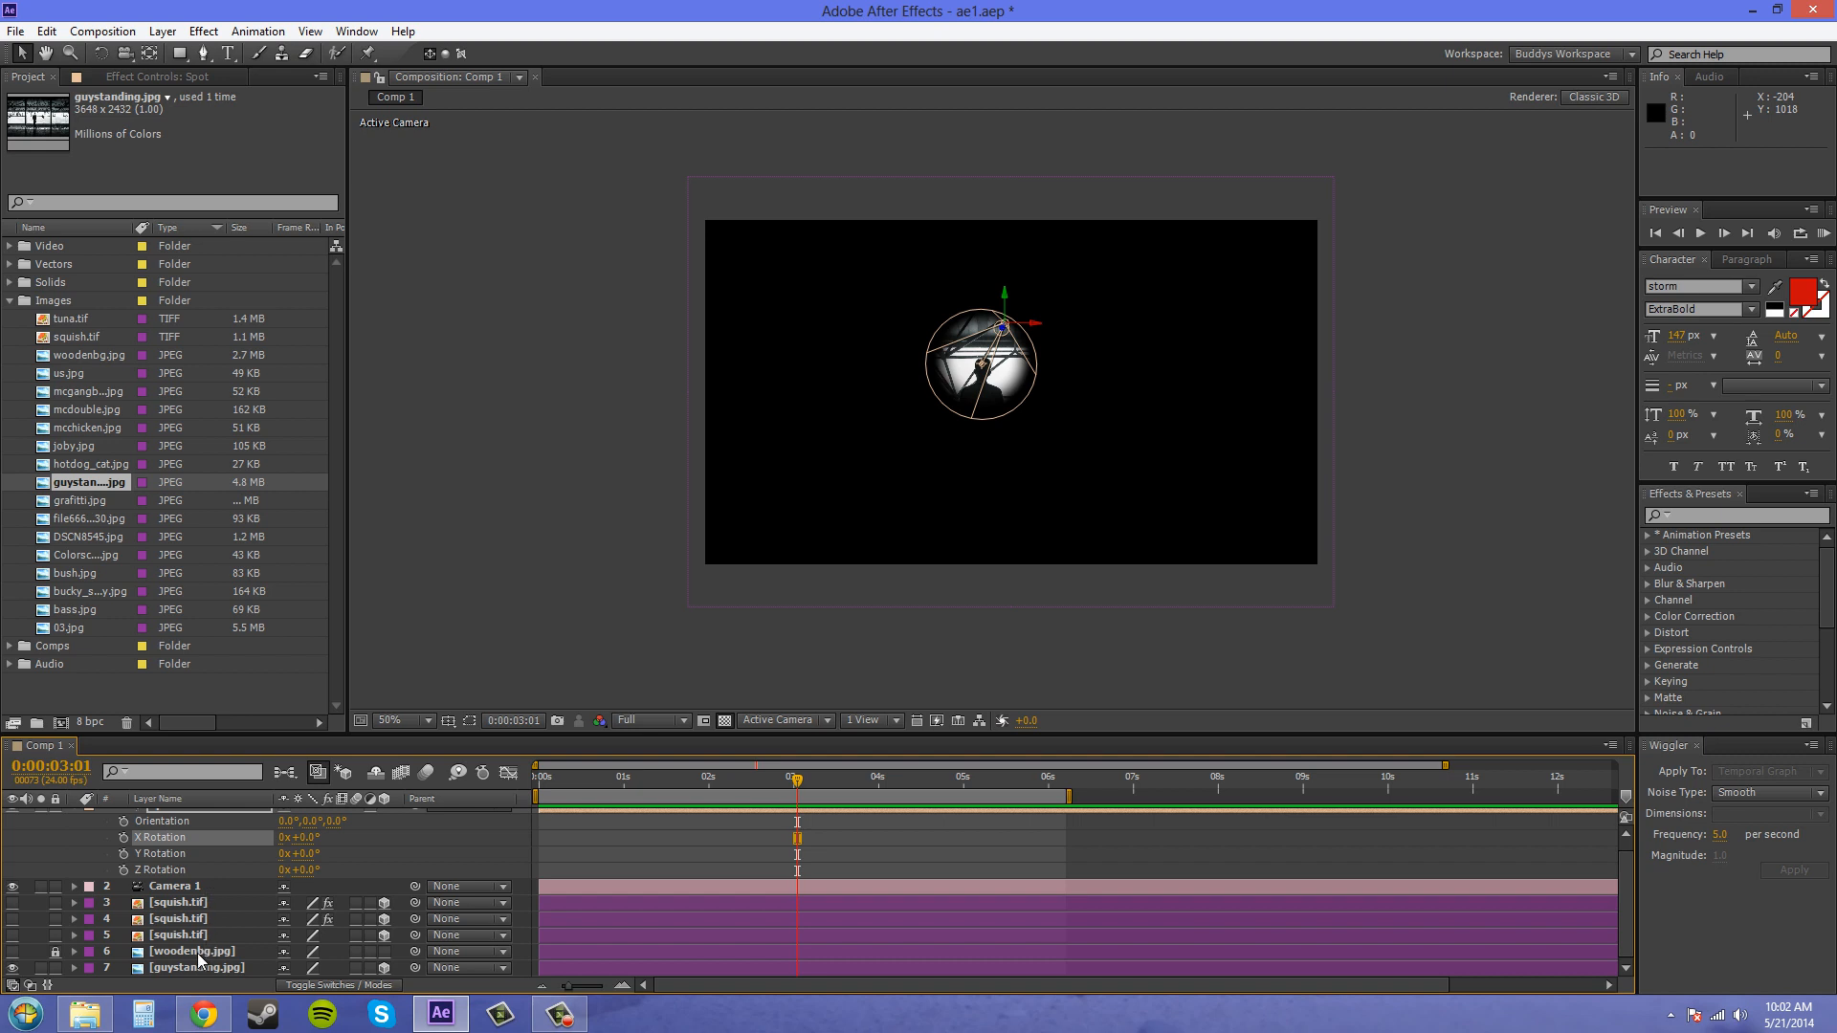
pyautogui.click(198, 967)
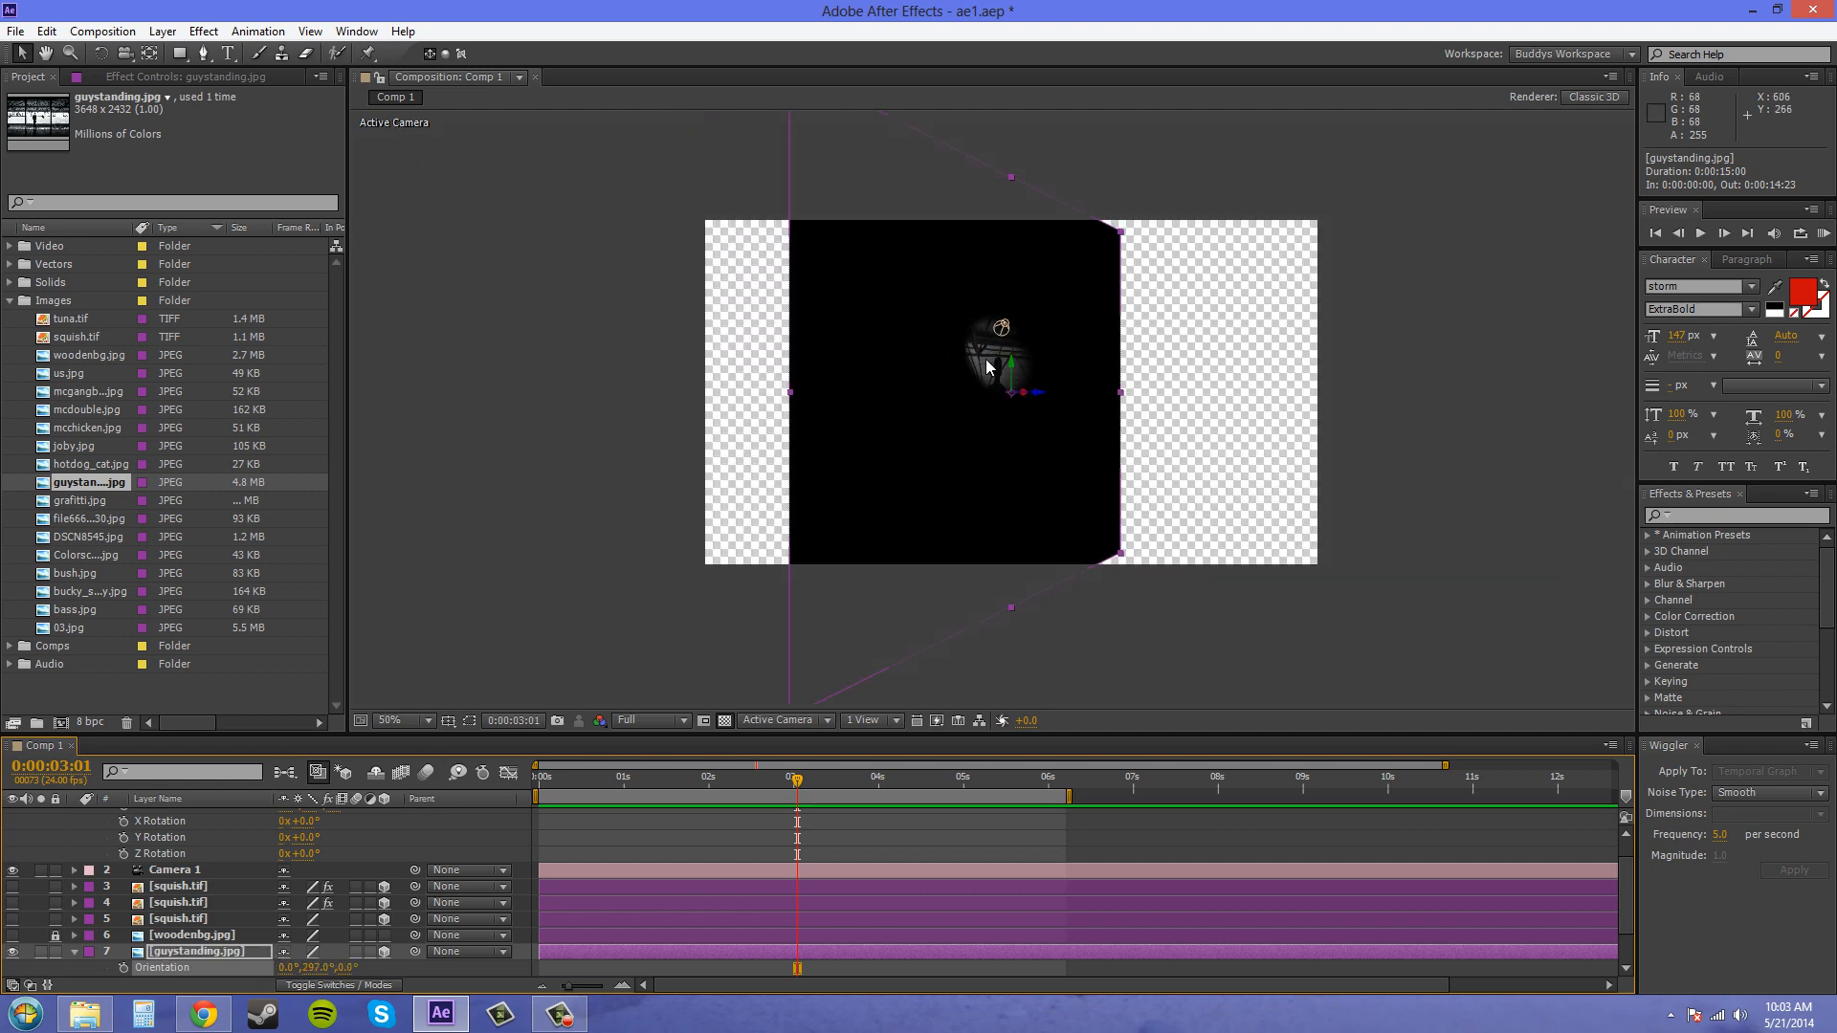
pyautogui.moveTo(1174, 437)
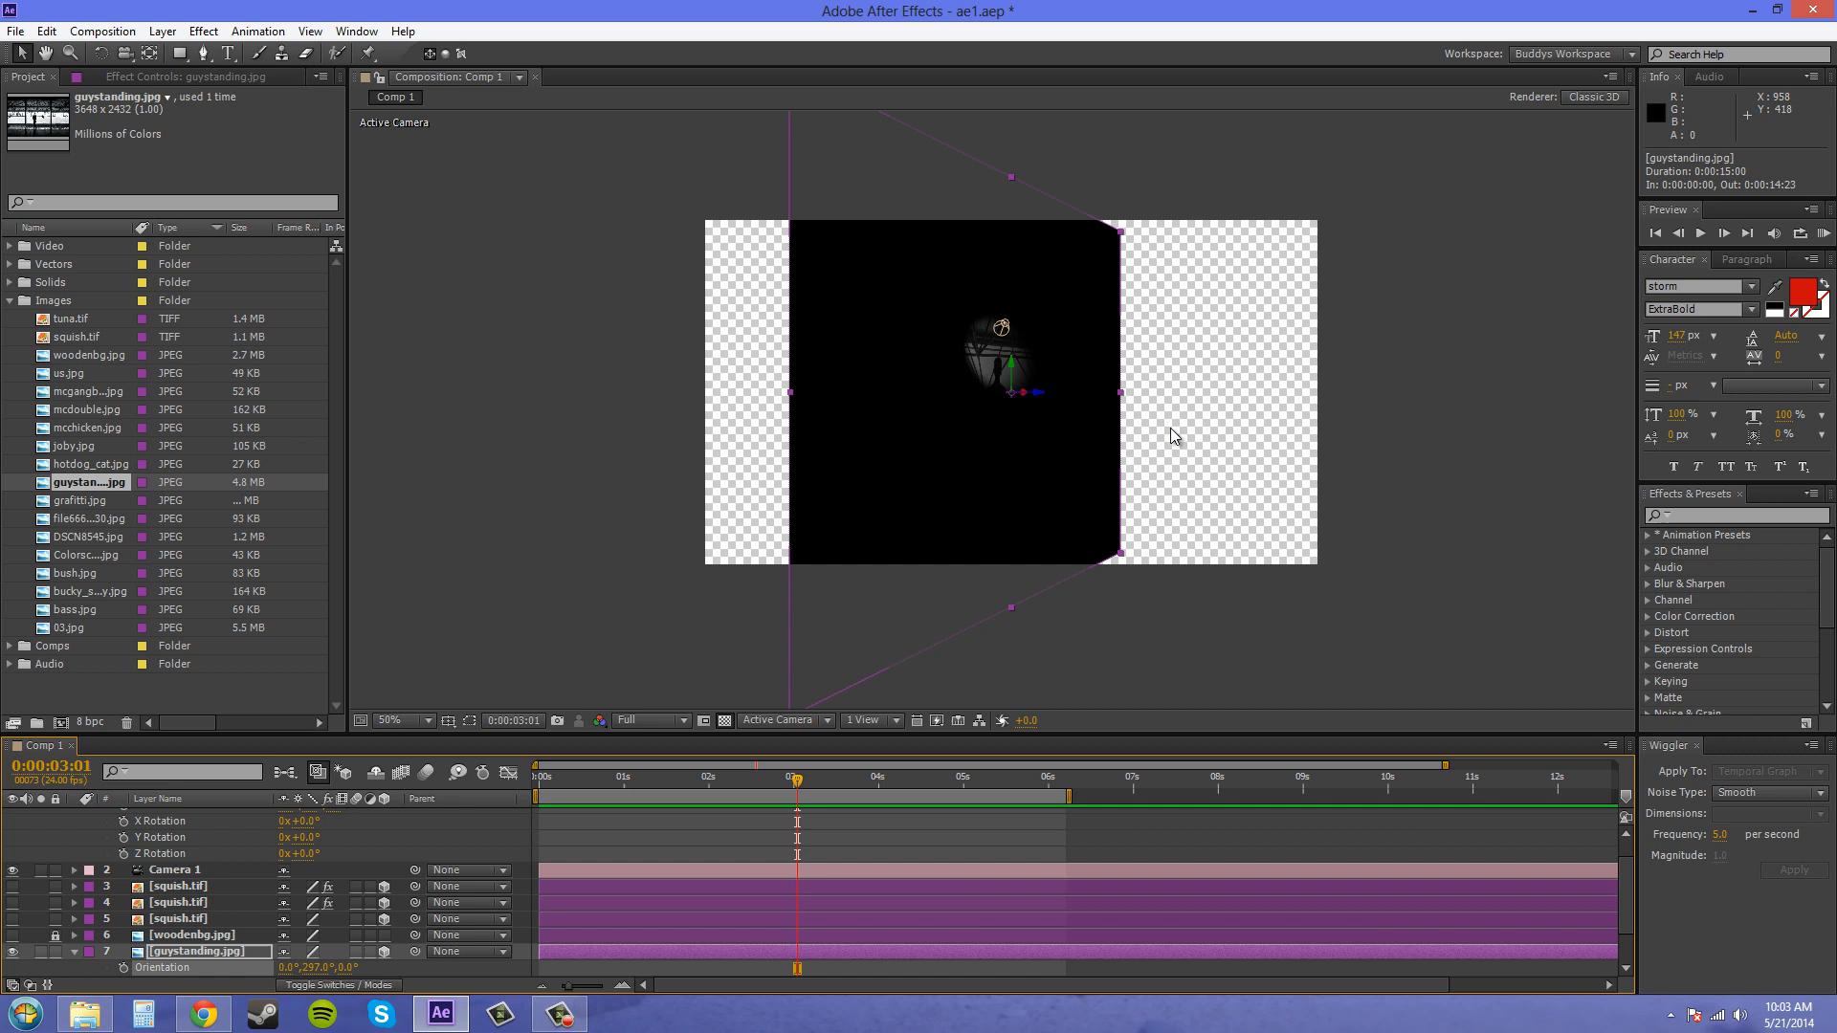
pyautogui.moveTo(1177, 450)
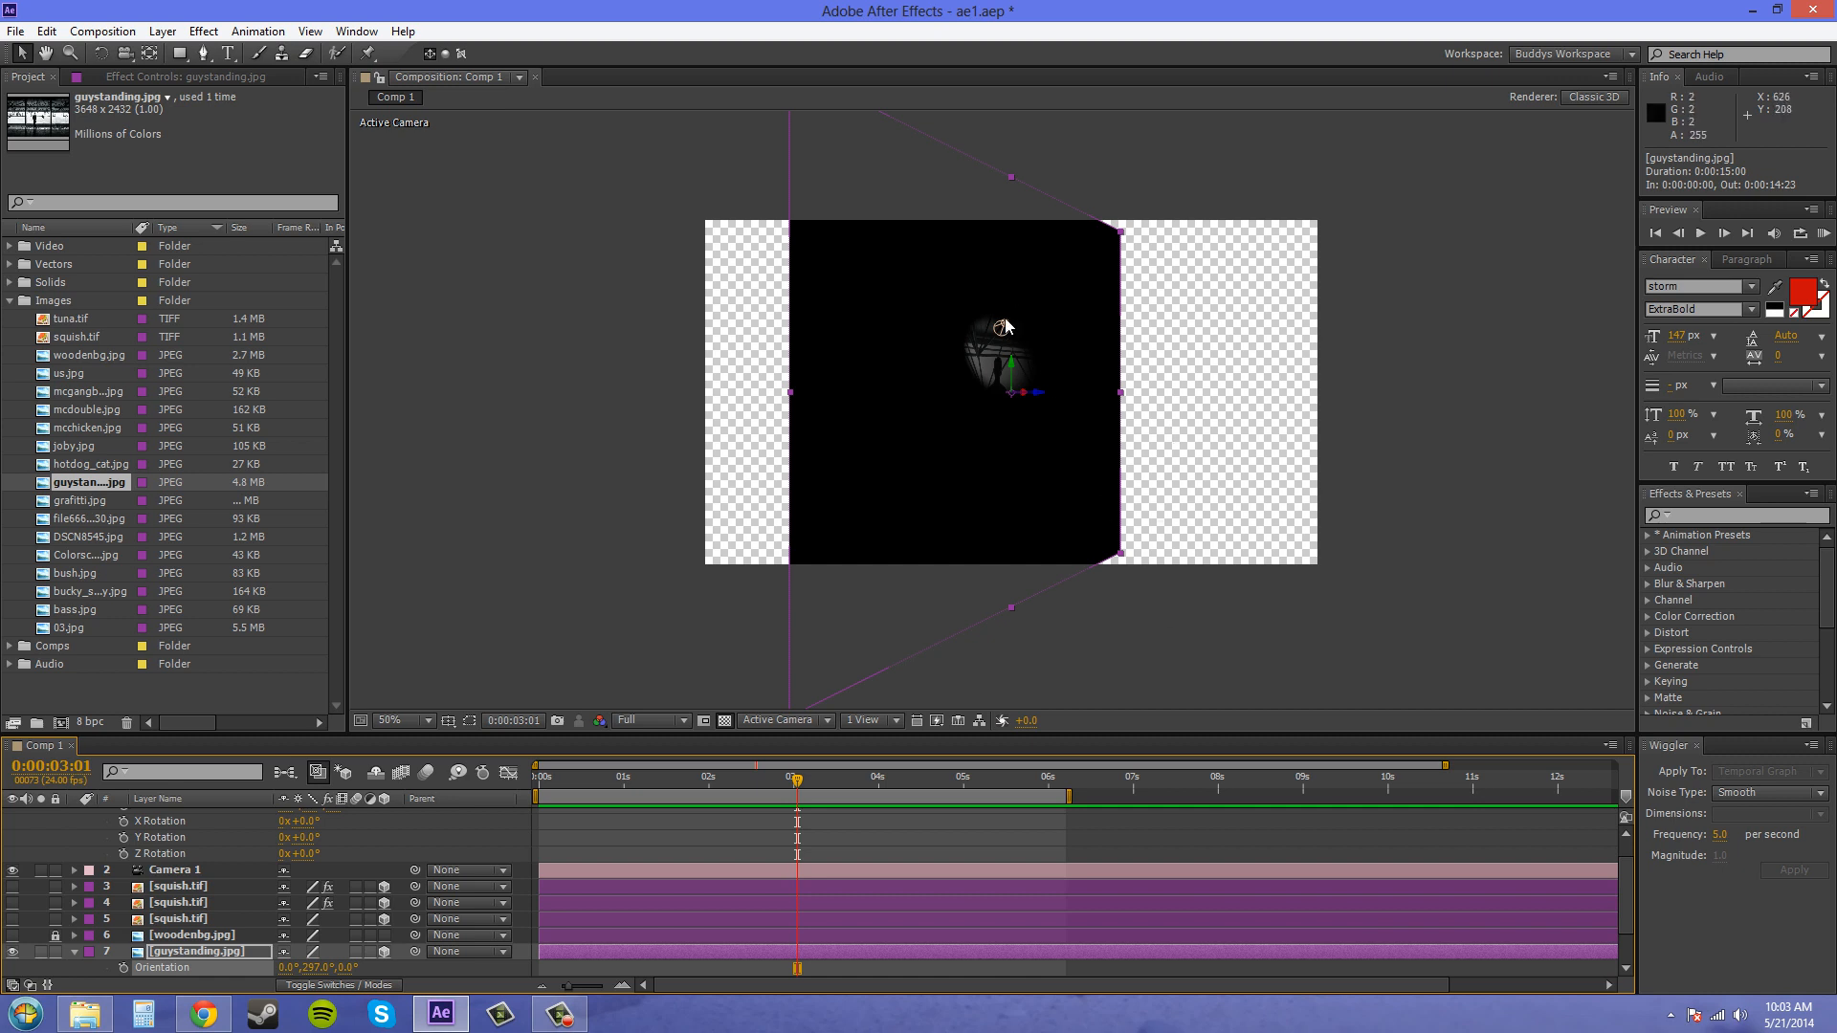
pyautogui.moveTo(895, 401)
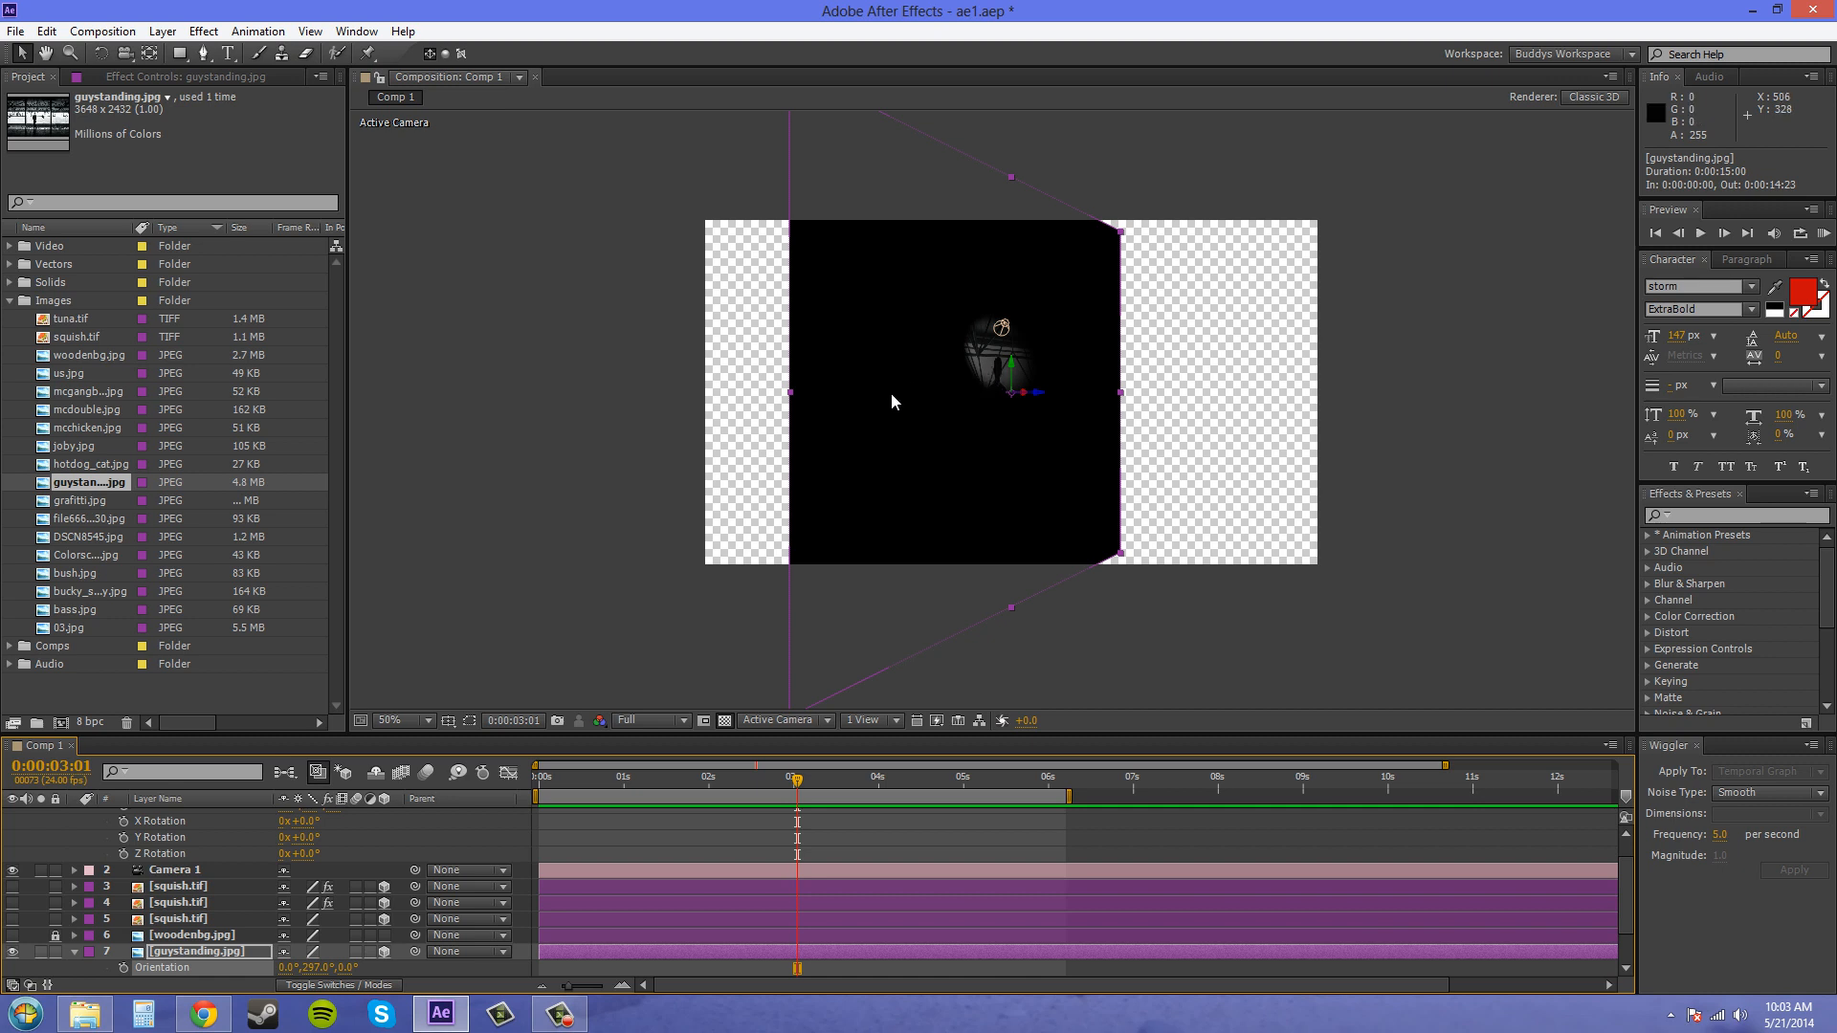
pyautogui.moveTo(615, 788)
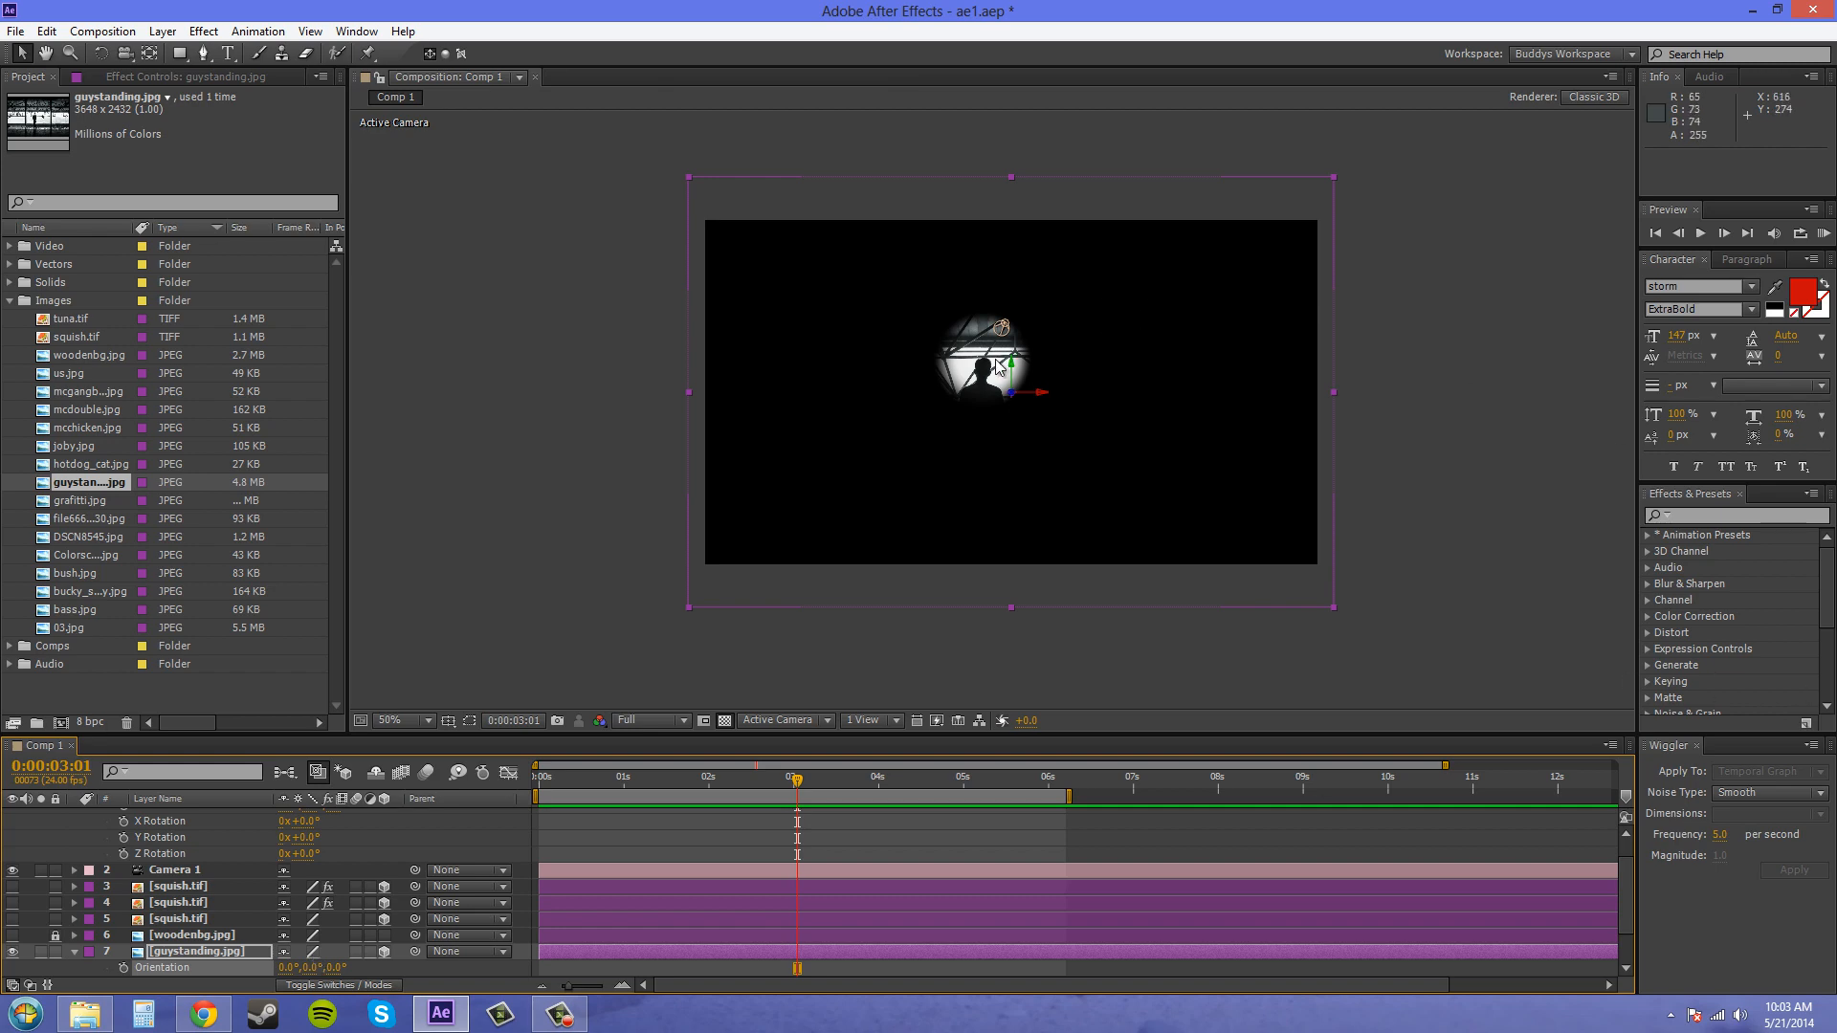
pyautogui.moveTo(1021, 377)
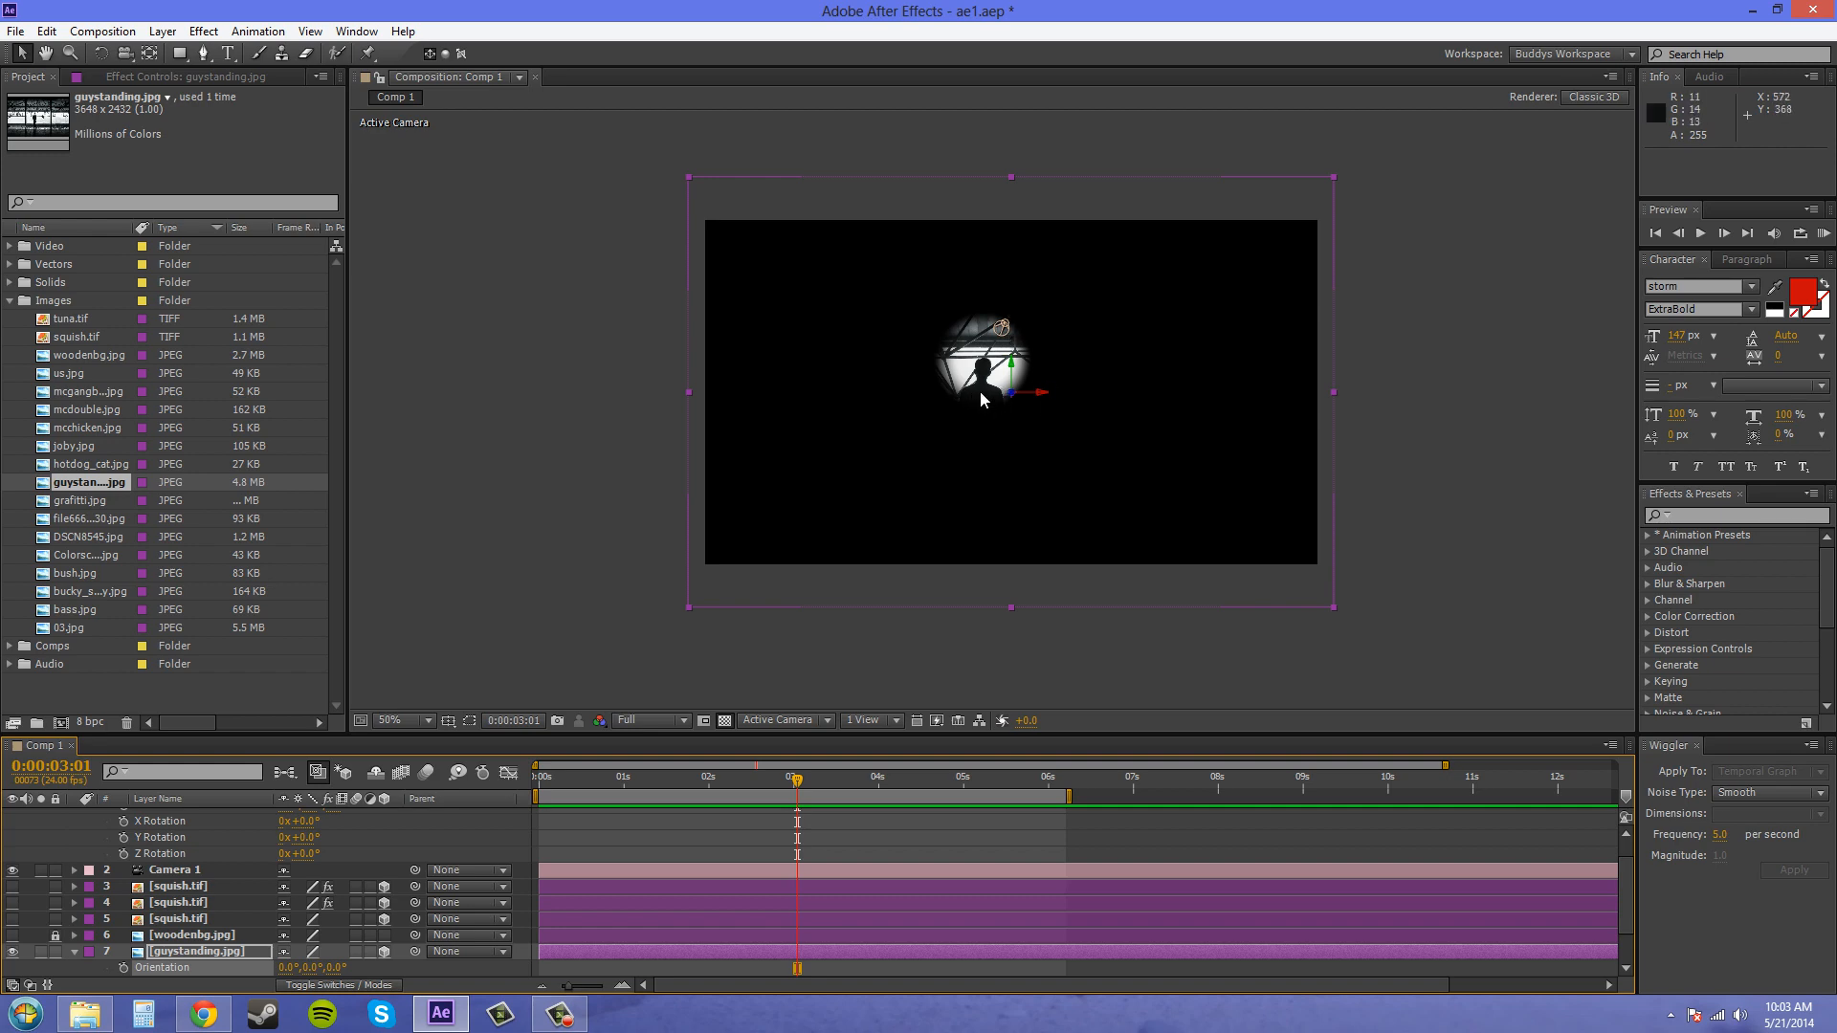
pyautogui.moveTo(1088, 505)
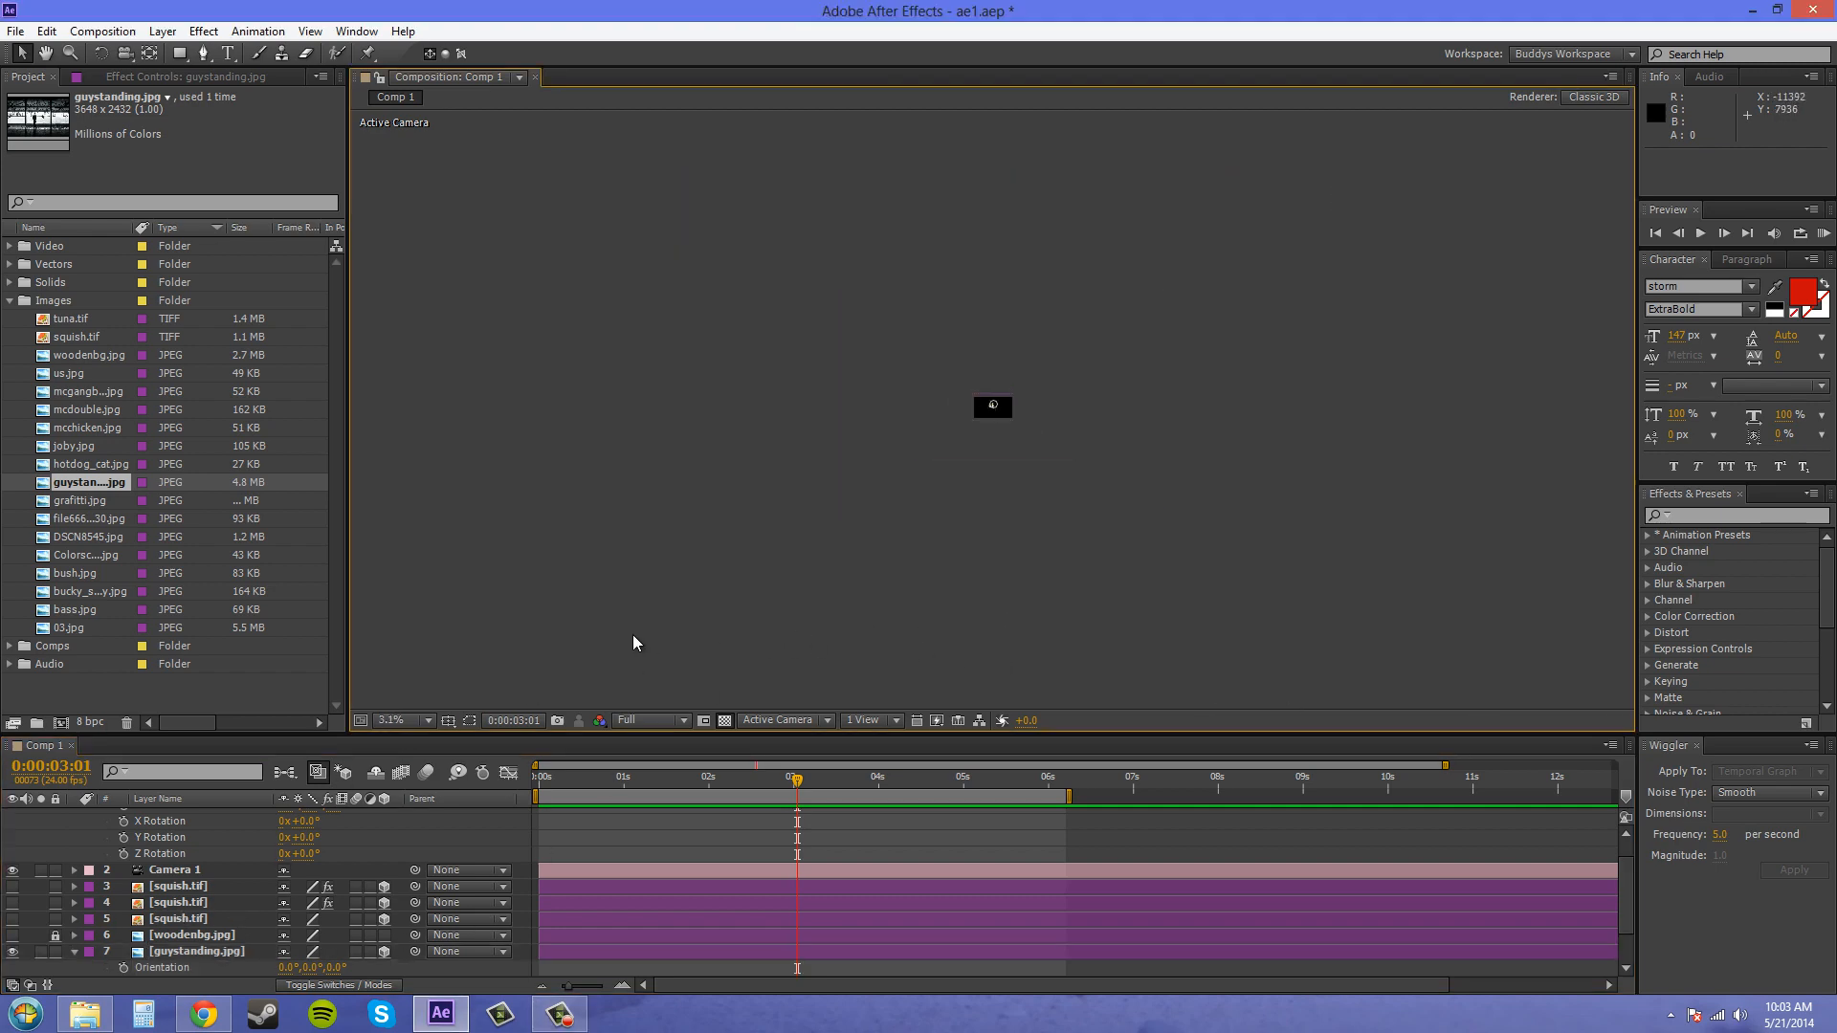
# Step: Set the viewer magnification back to 50% to show the whole composition
pyautogui.click(422, 720)
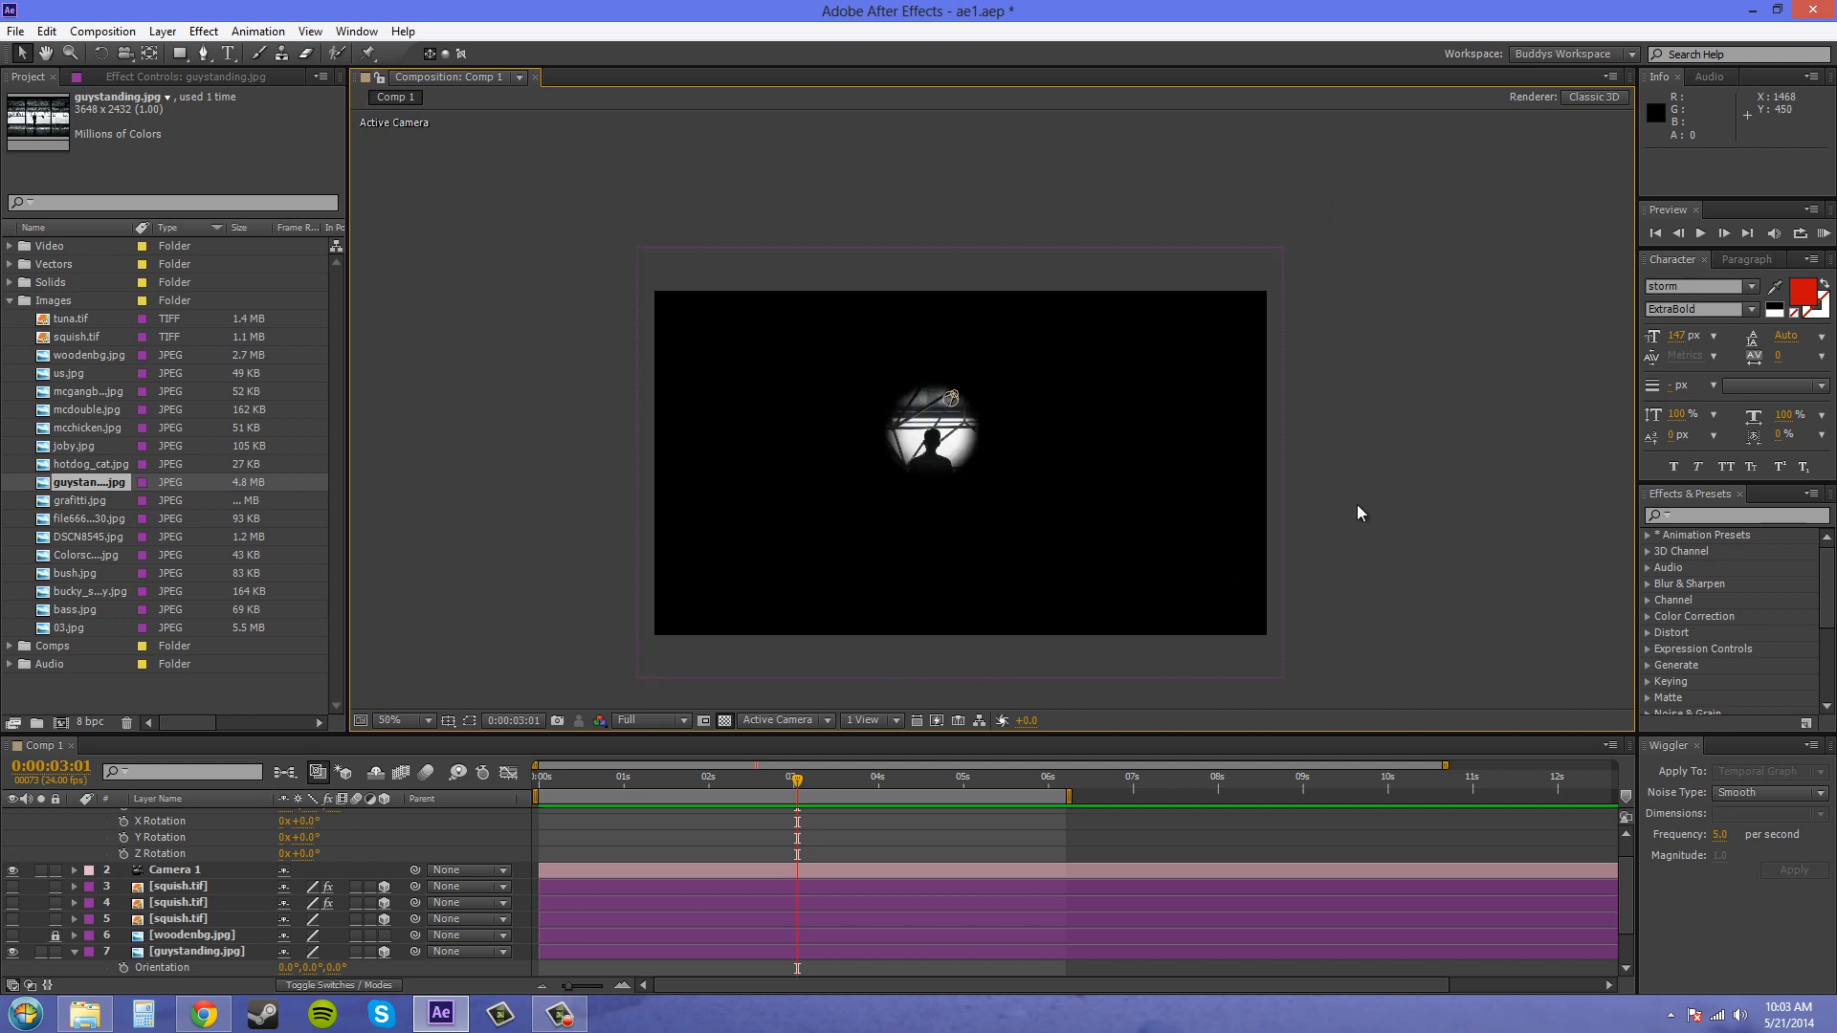
pyautogui.moveTo(1243, 519)
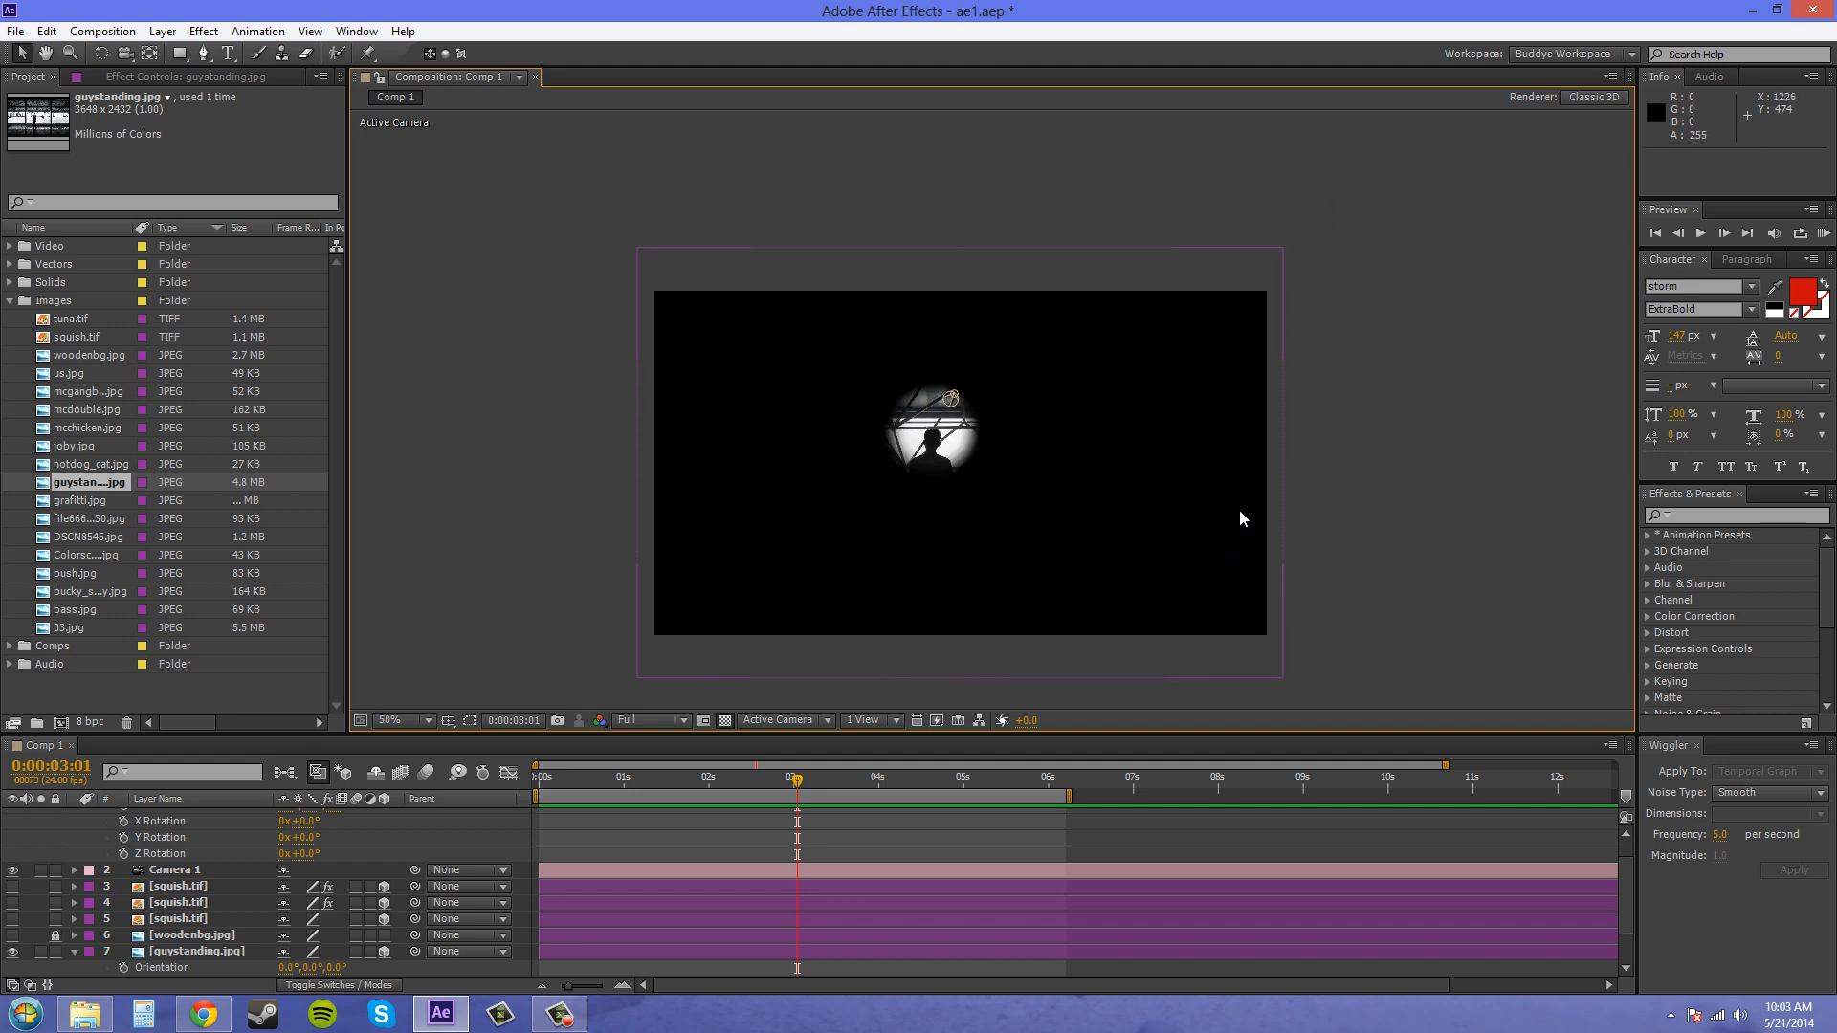
pyautogui.moveTo(79, 960)
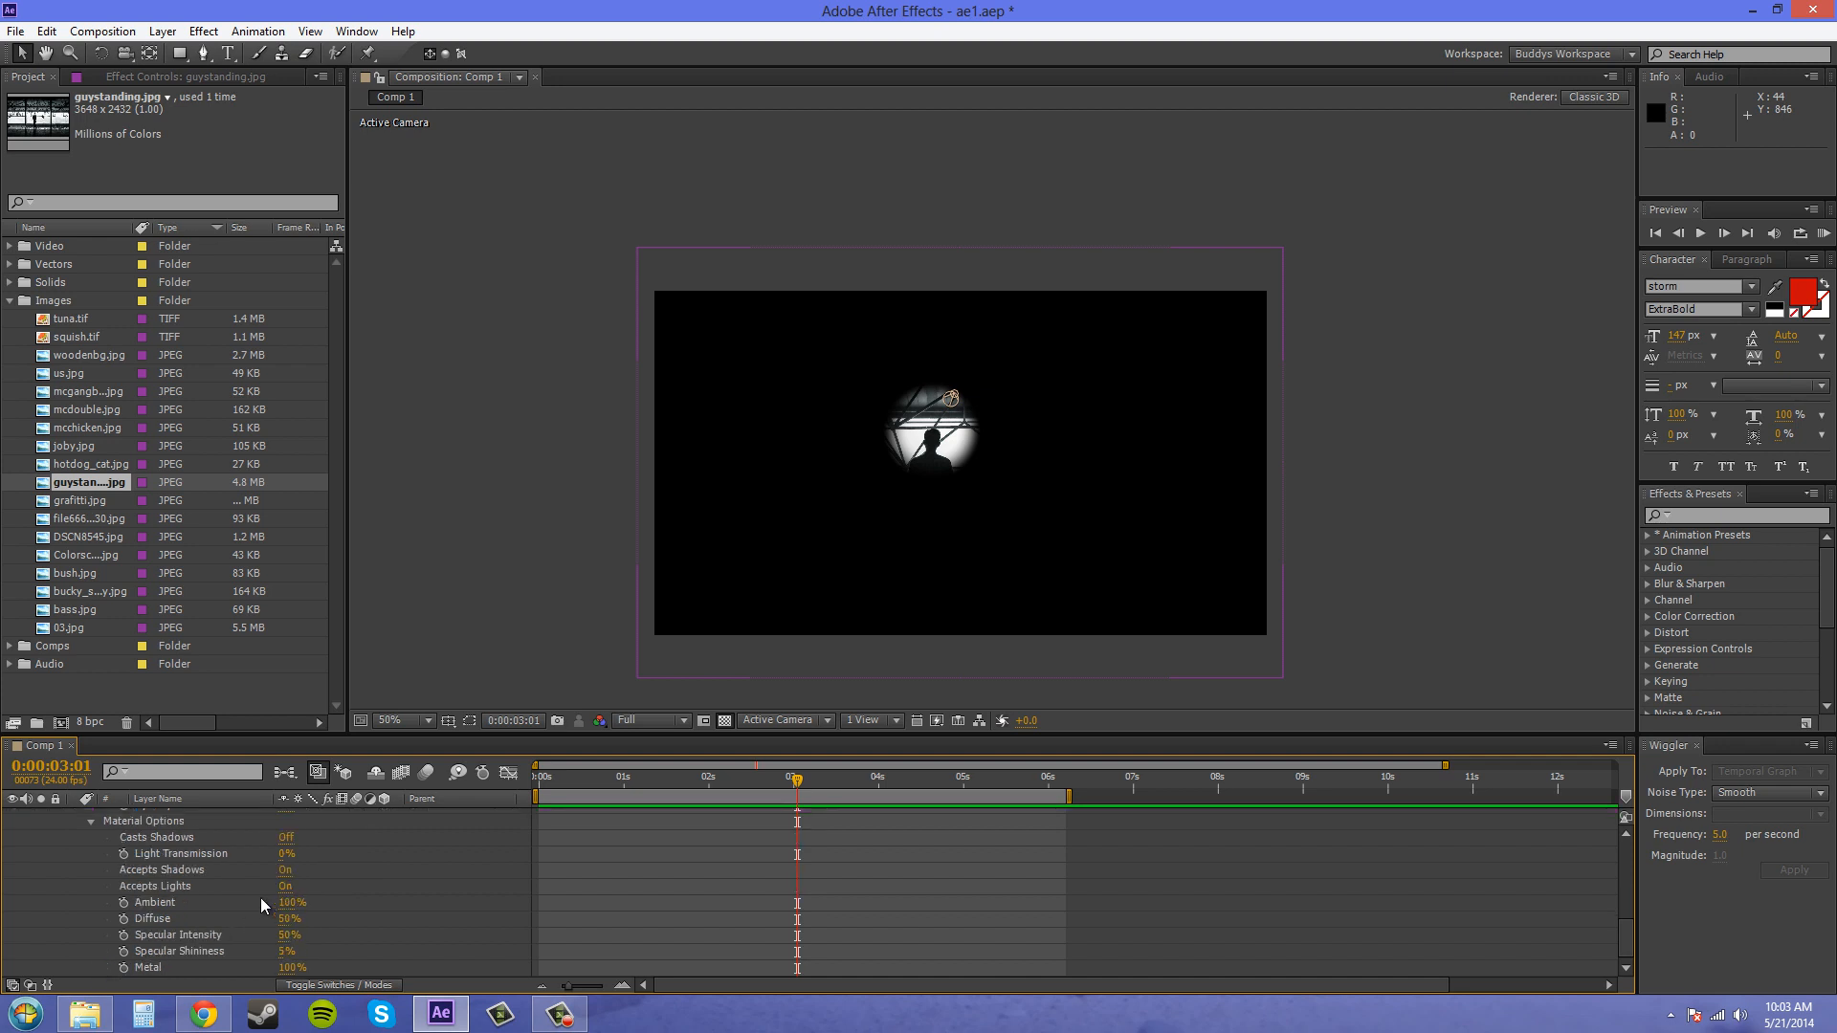
pyautogui.moveTo(74, 886)
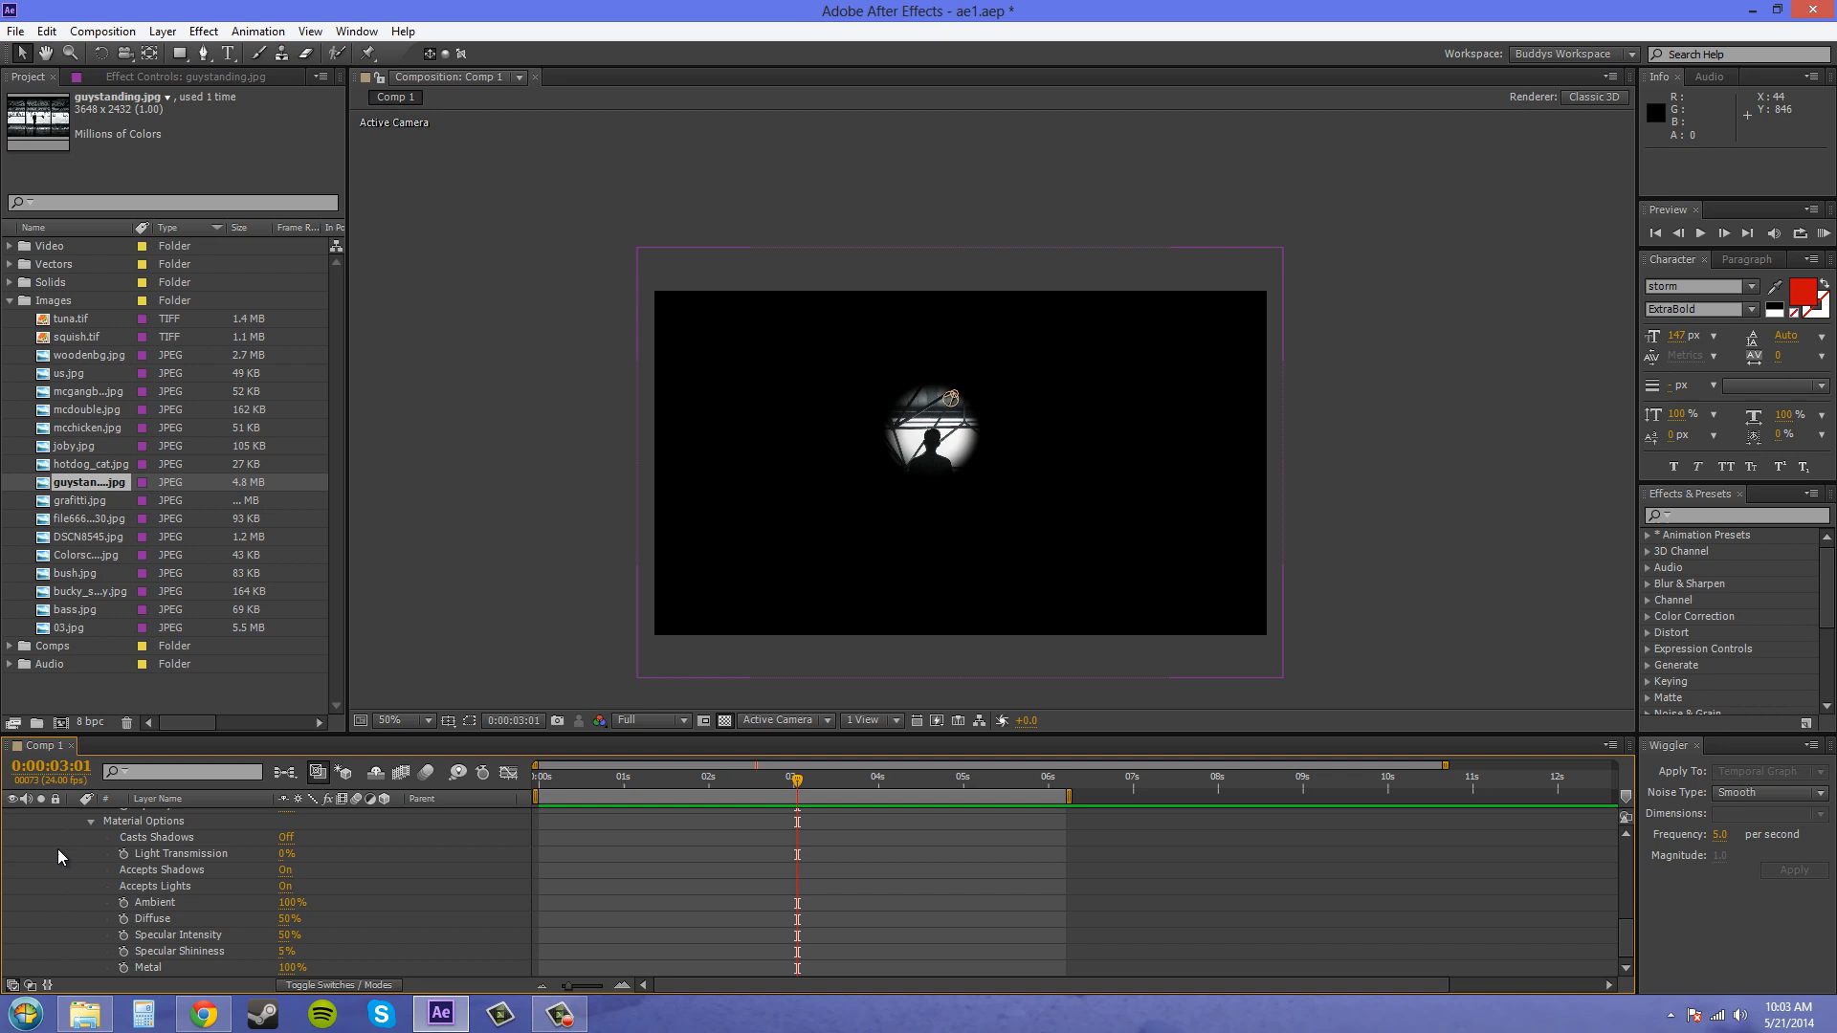
pyautogui.moveTo(286, 918)
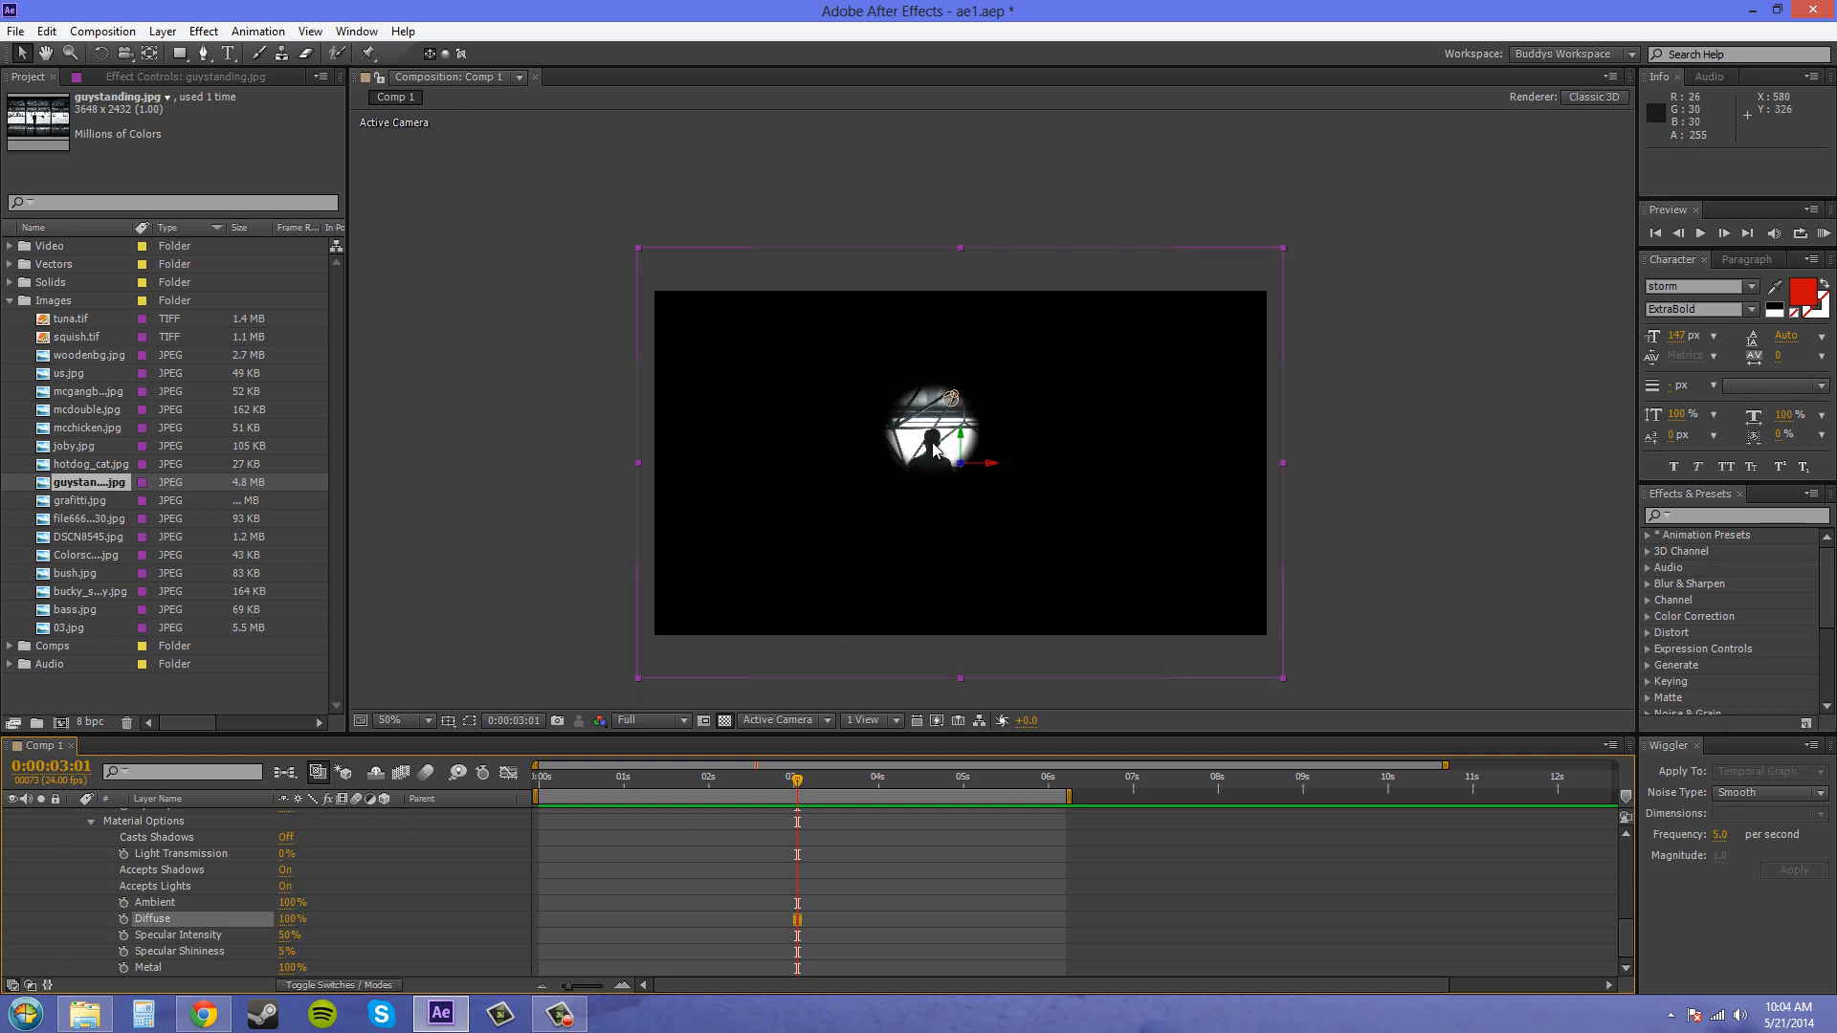
# Step: Zoom the viewer to 100% to inspect the brighter spotlit man
pyautogui.click(392, 721)
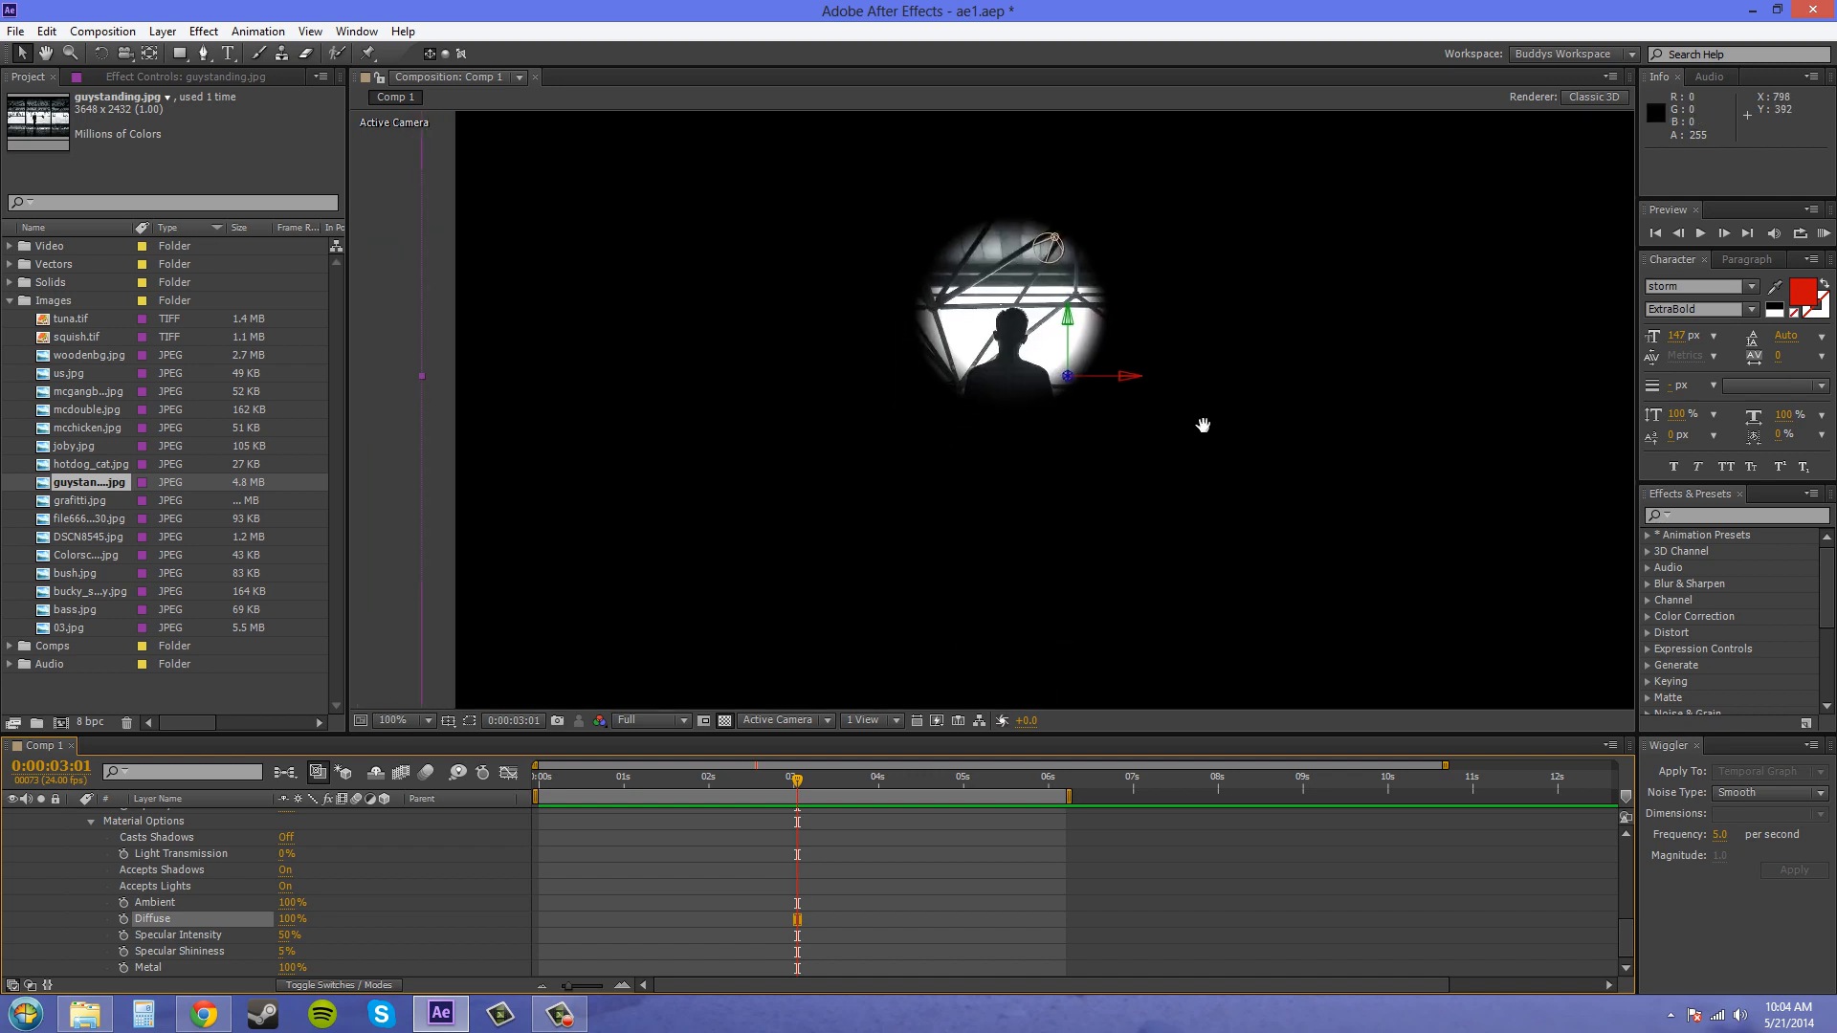